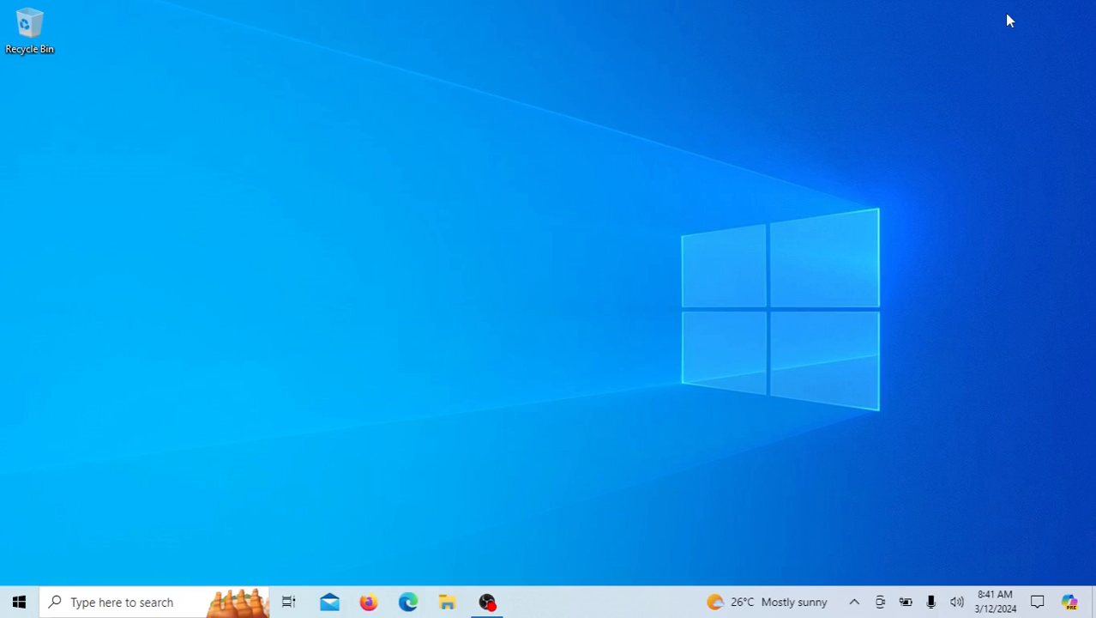
Step: Search for 'windows' in the taskbar search box
click(129, 600)
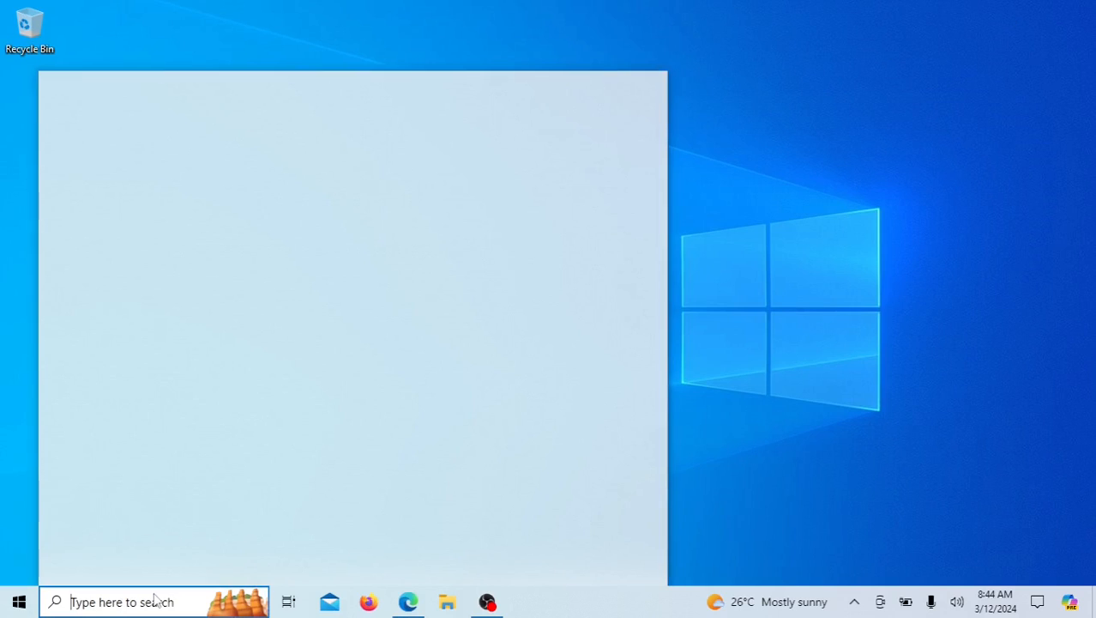
text(windows defe)
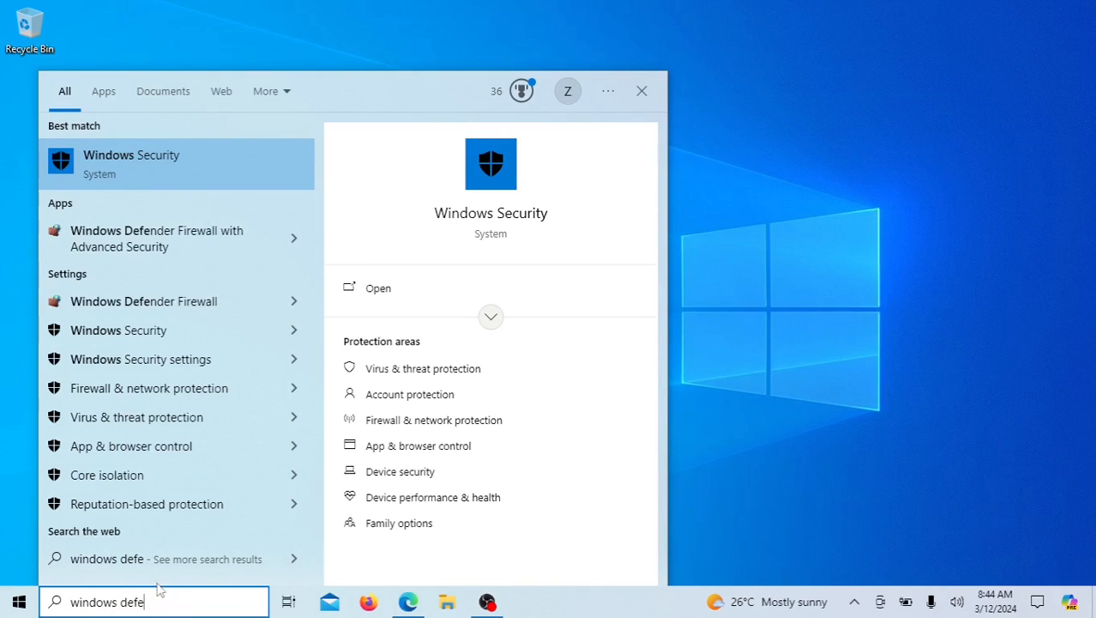
mouse_move(189, 394)
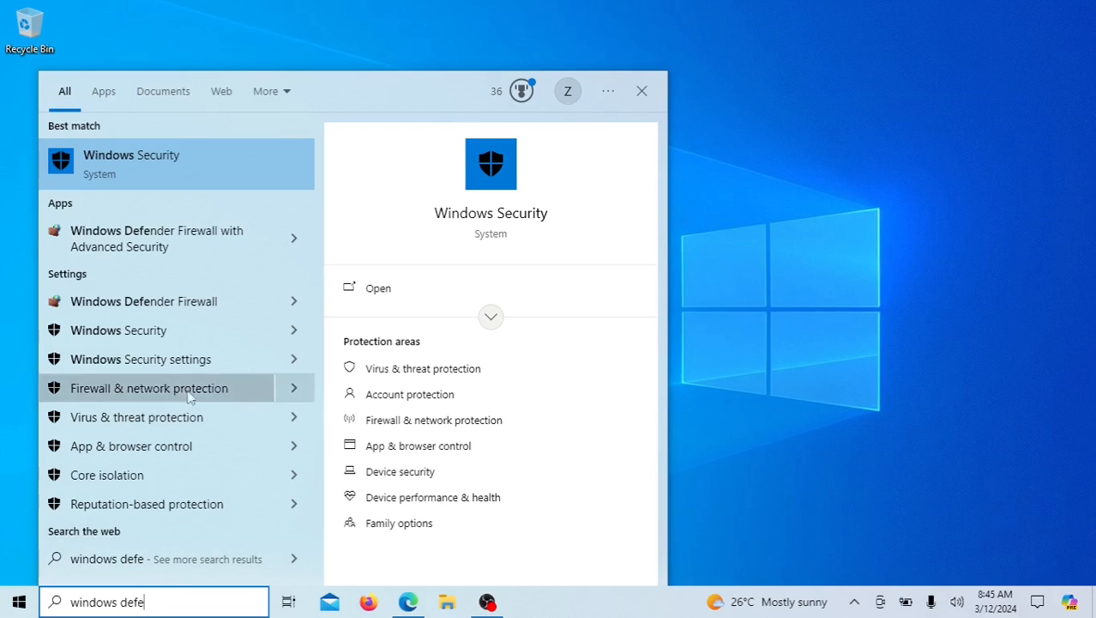
mouse_move(144, 302)
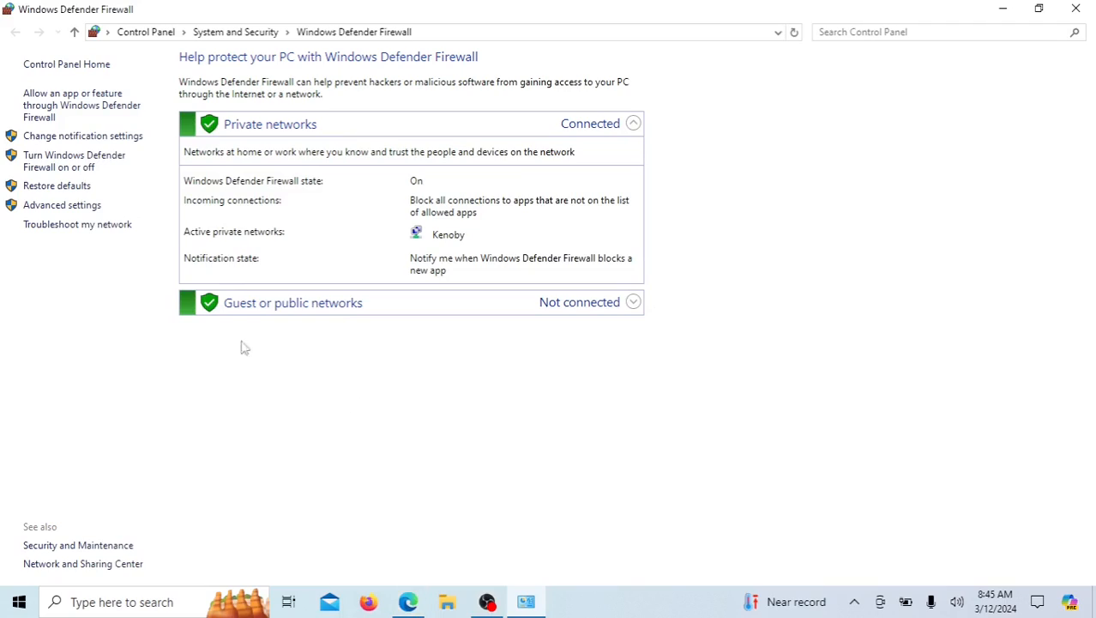
mouse_move(61, 204)
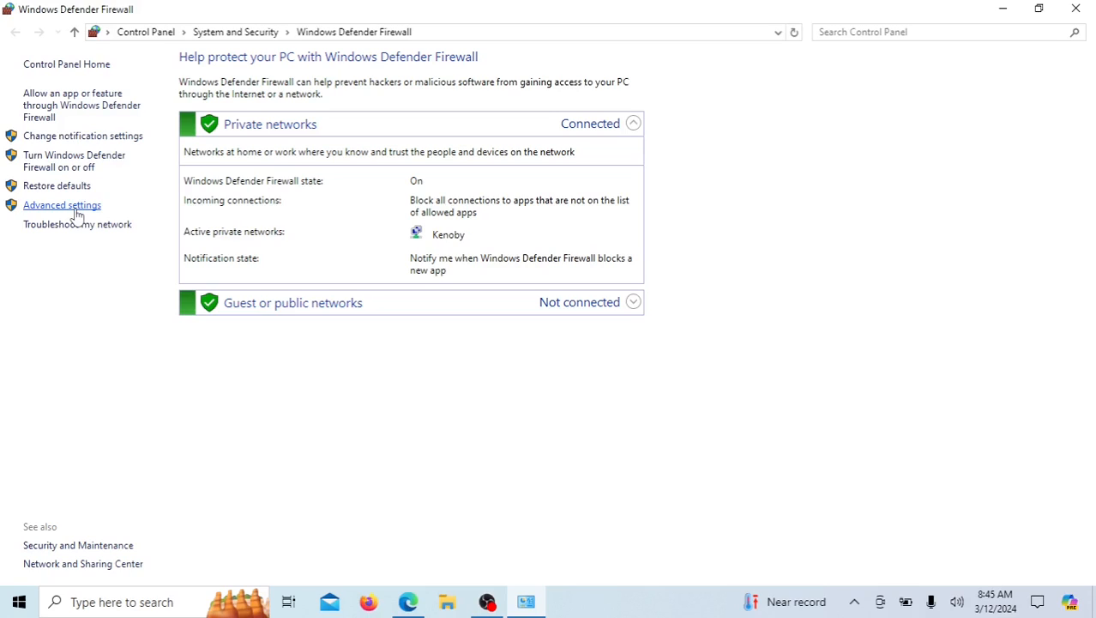
Step: Go into Advanced settings and show the Outbound Rules list with its context menu
click(62, 204)
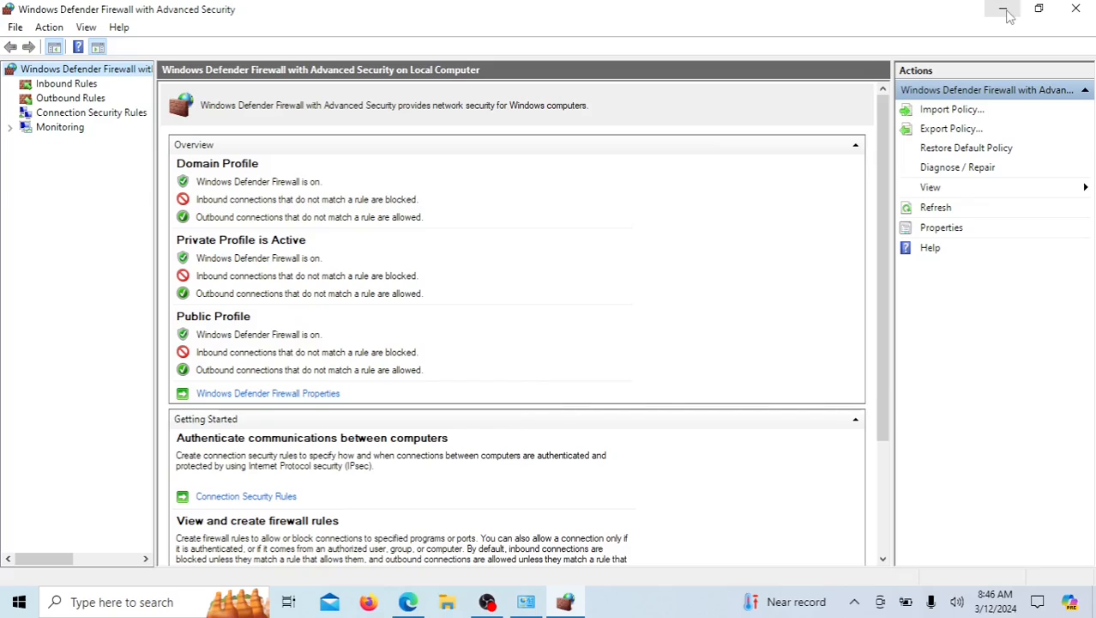
mouse_move(1005, 10)
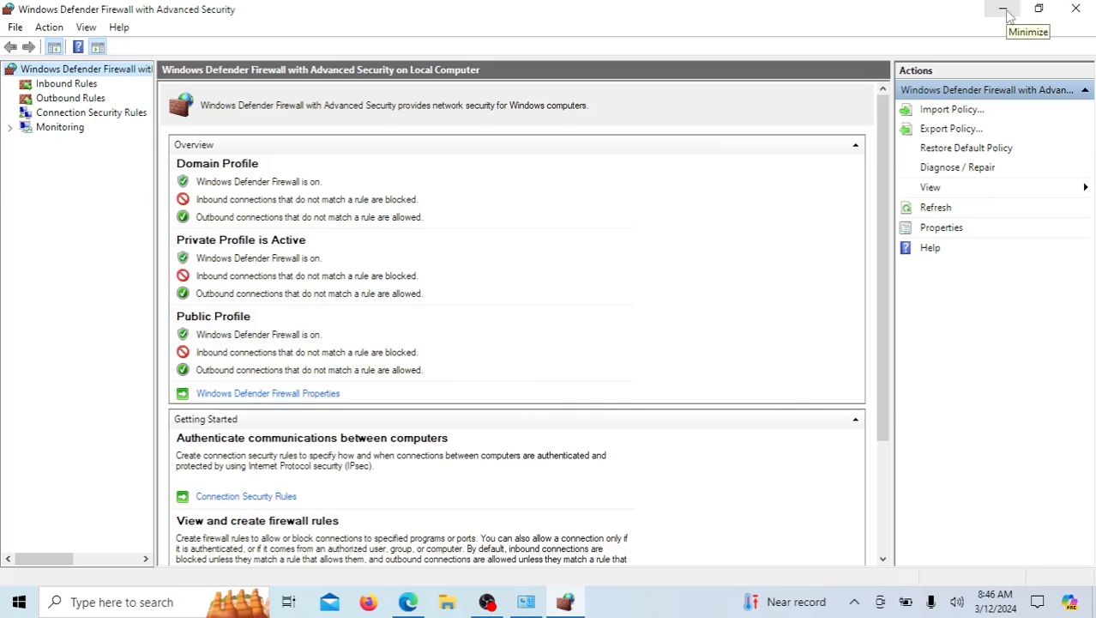
mouse_move(144, 101)
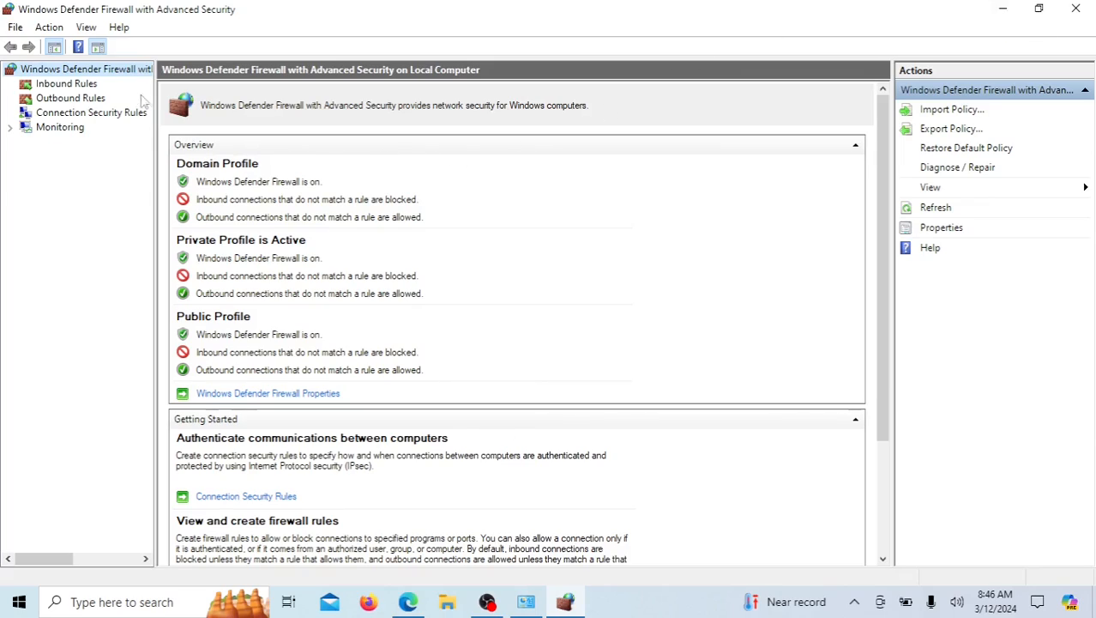
click(71, 97)
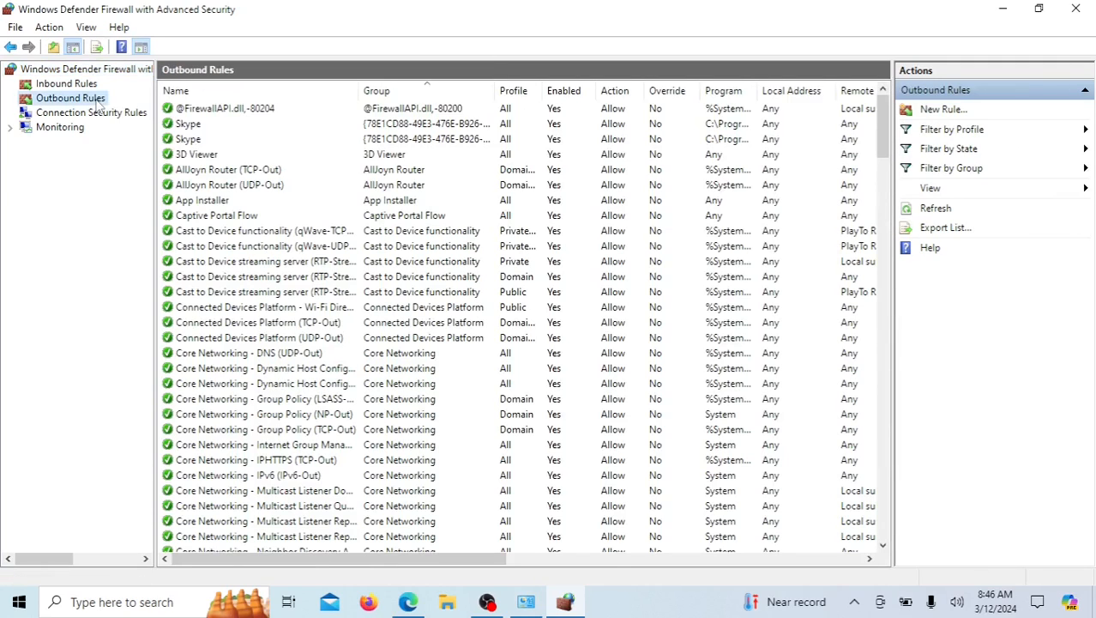
right_click(71, 98)
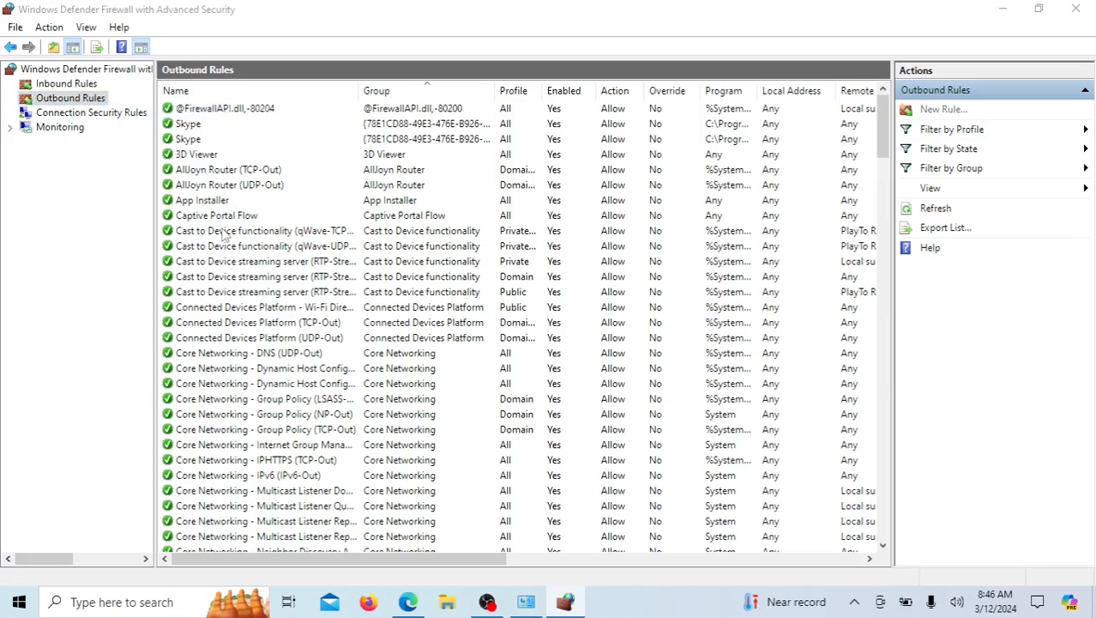
Step: Start a New Rule of type Program and advance to the program path step
click(943, 110)
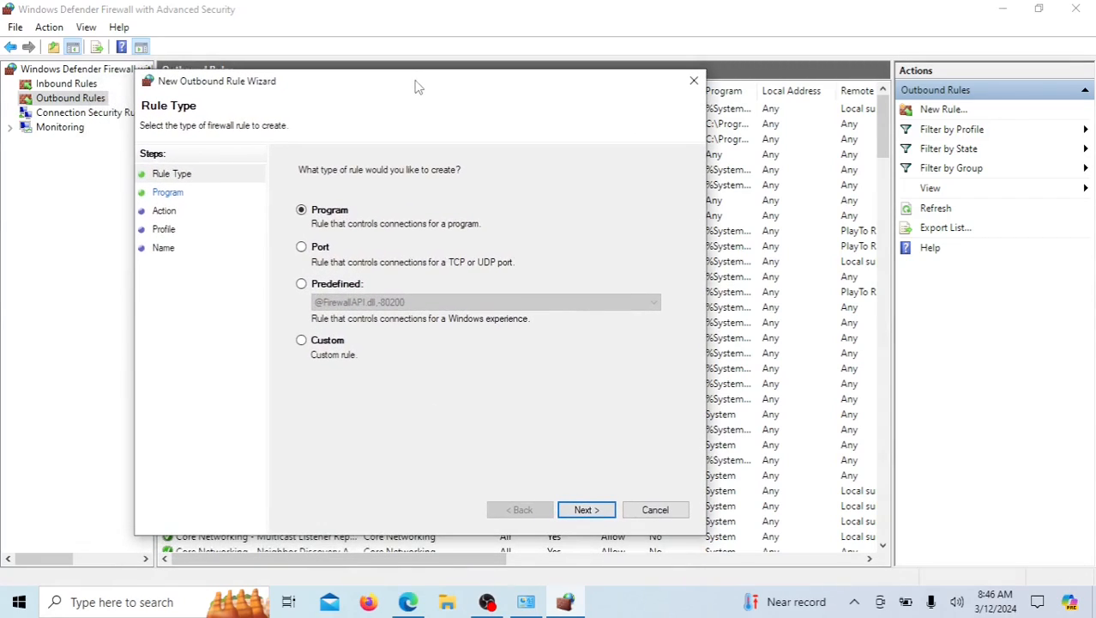
mouse_move(432, 244)
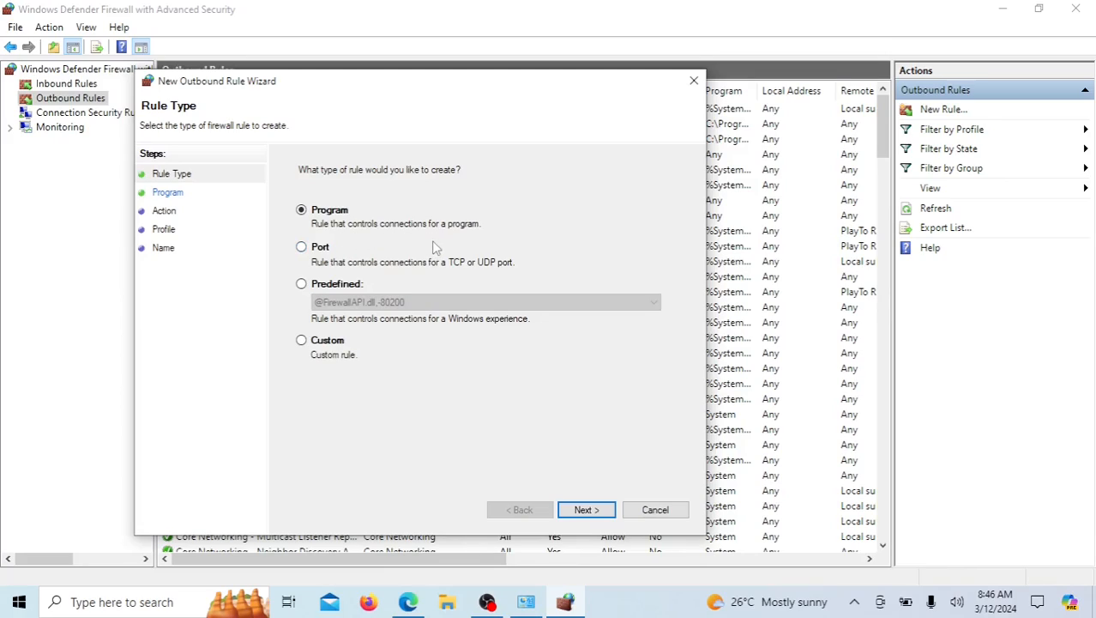
mouse_move(587, 509)
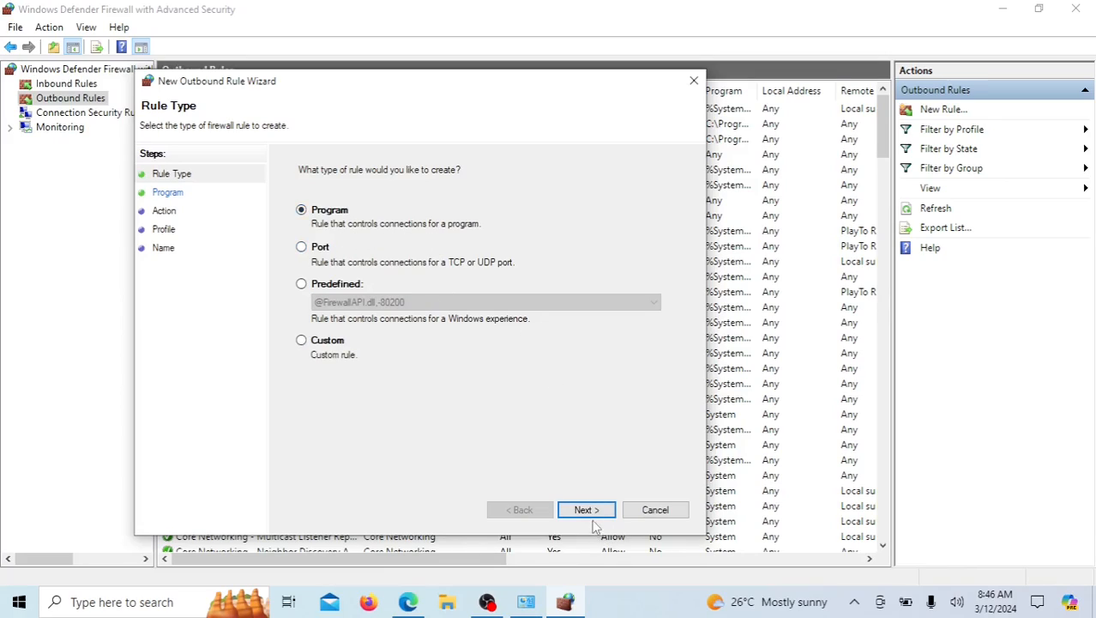
click(587, 508)
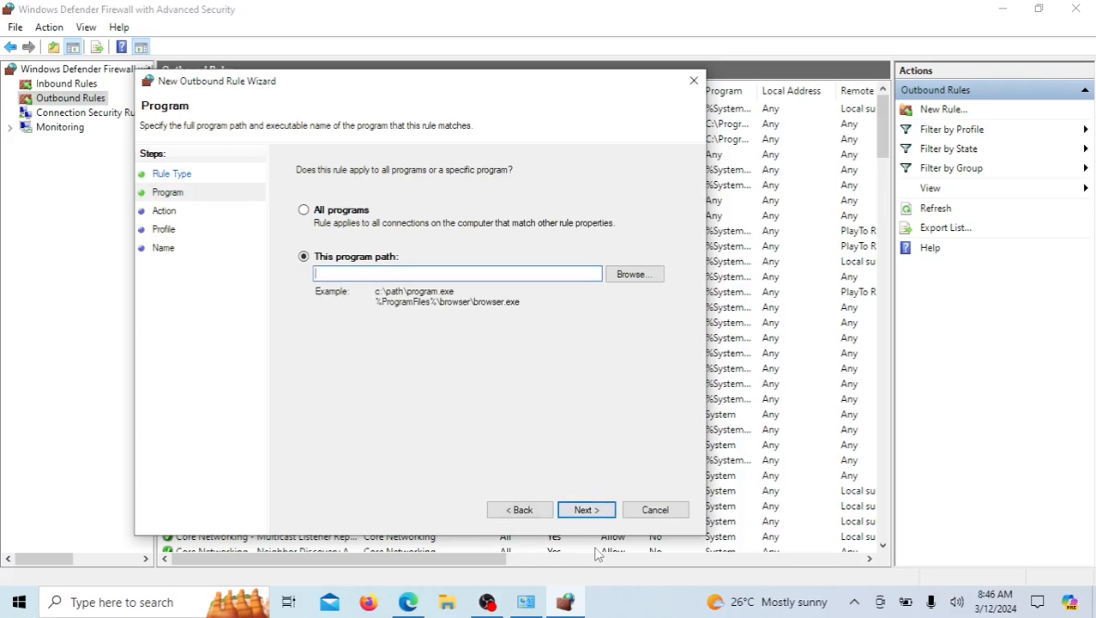
mouse_move(476, 480)
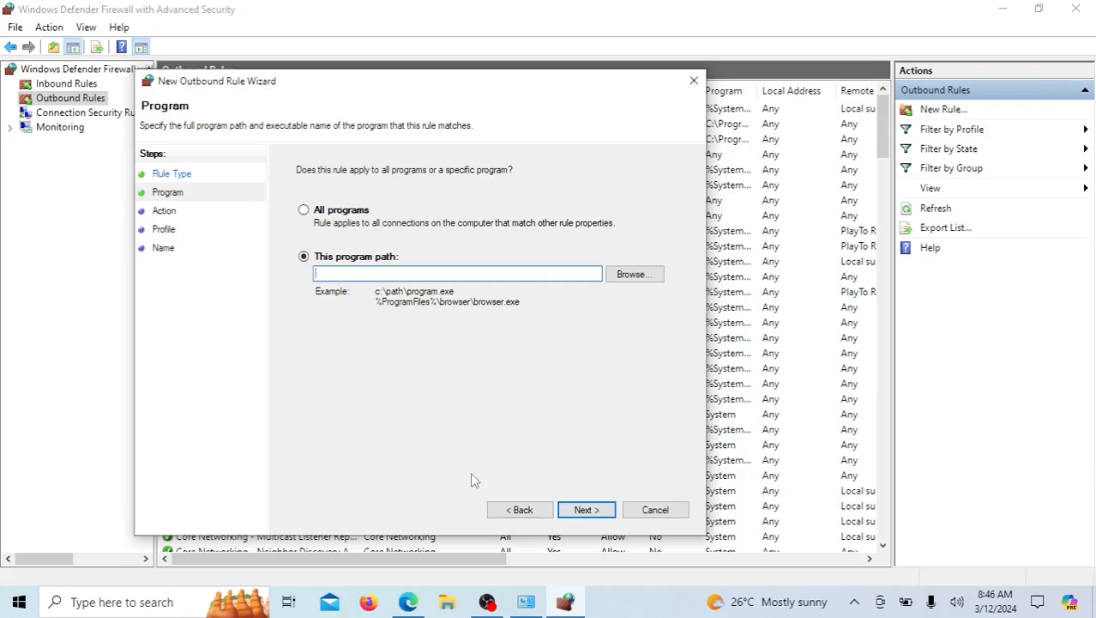
Step: Browse into Program Files\HandBrake and pick HandBrake.exe
click(635, 275)
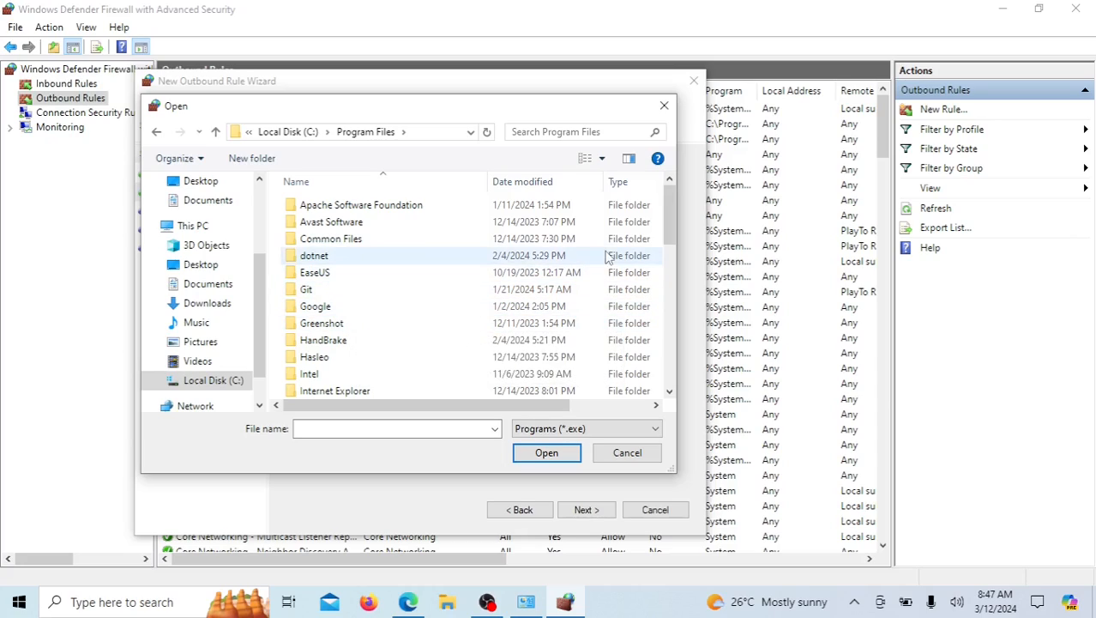
scroll(down, 3)
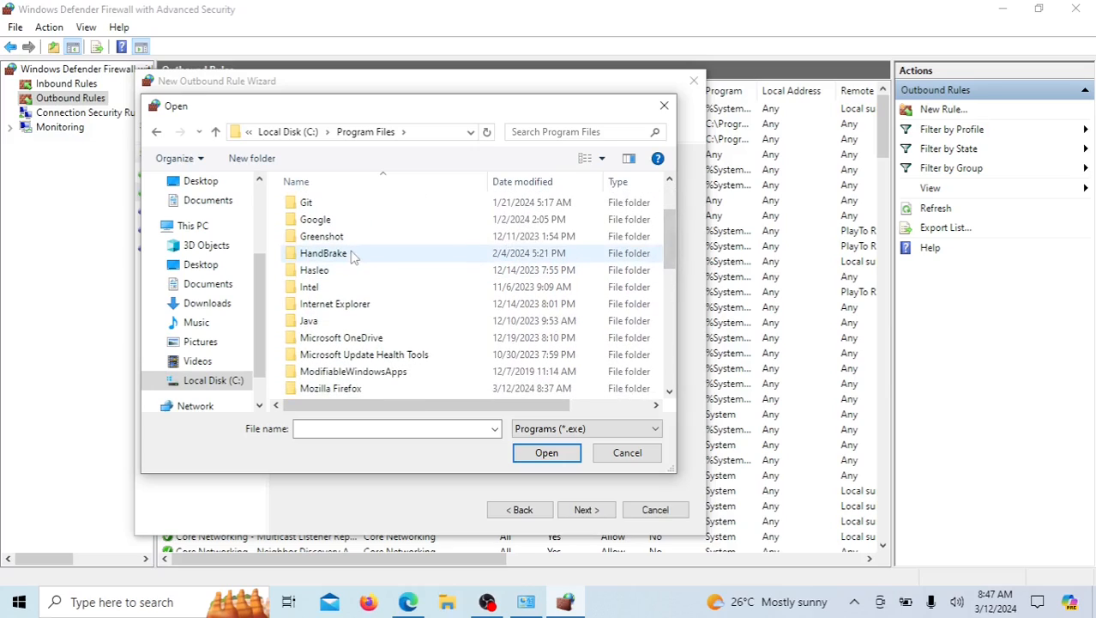
double_click(323, 252)
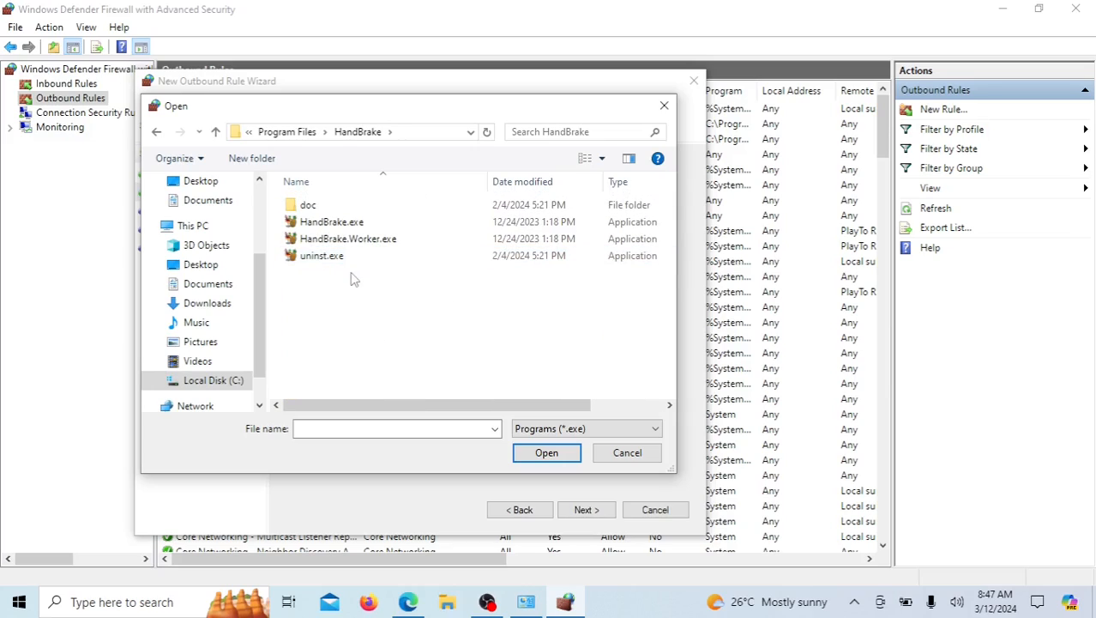
click(331, 222)
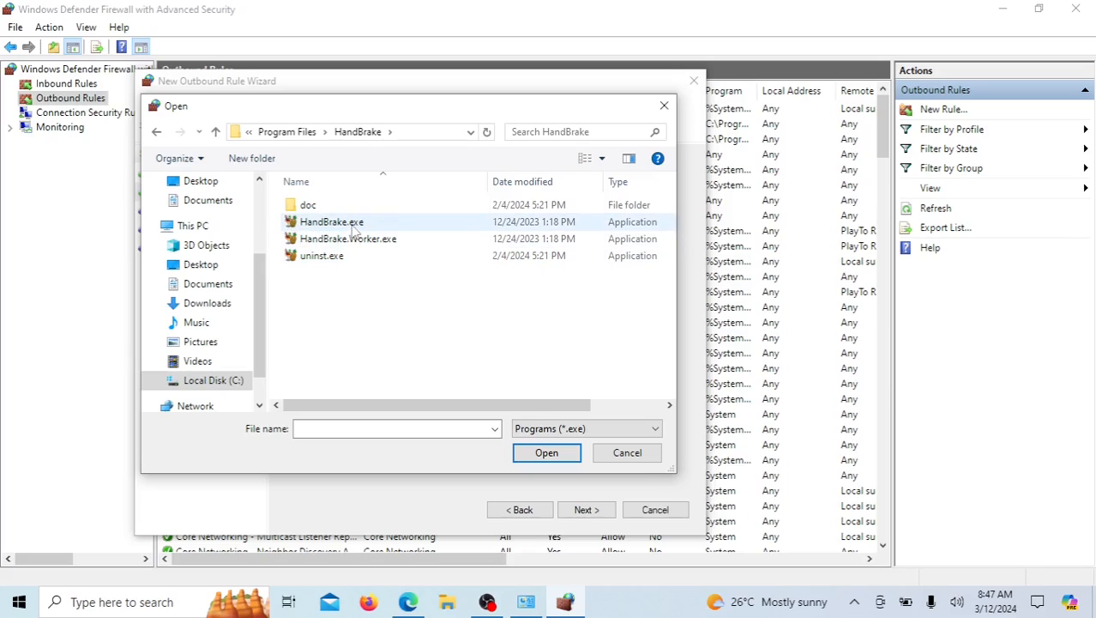
Step: Set the program path to C:\Program Files\HandBrake\HandBrake.exe and advance to the Action step
click(627, 453)
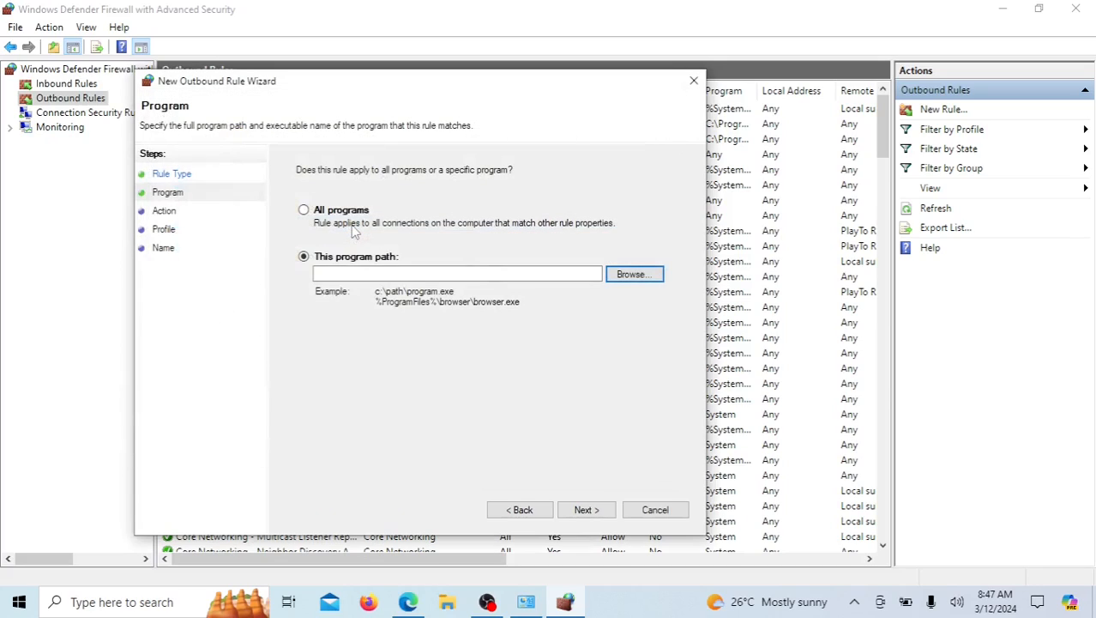
text(%ProgramFiles%\HandBrake\HandBrake.exe)
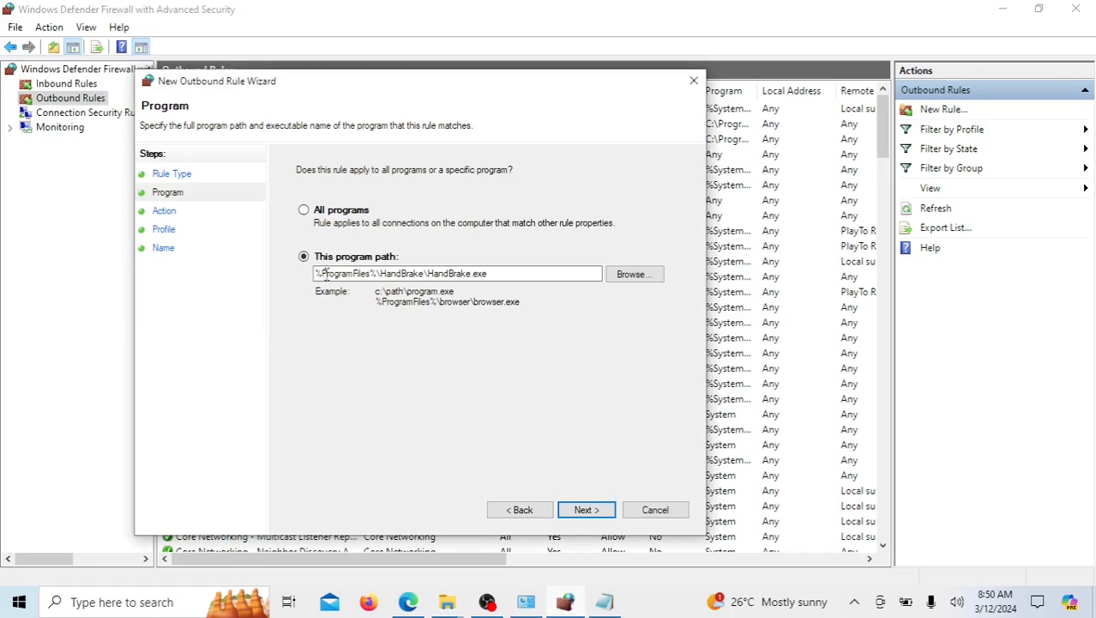
double_click(347, 273)
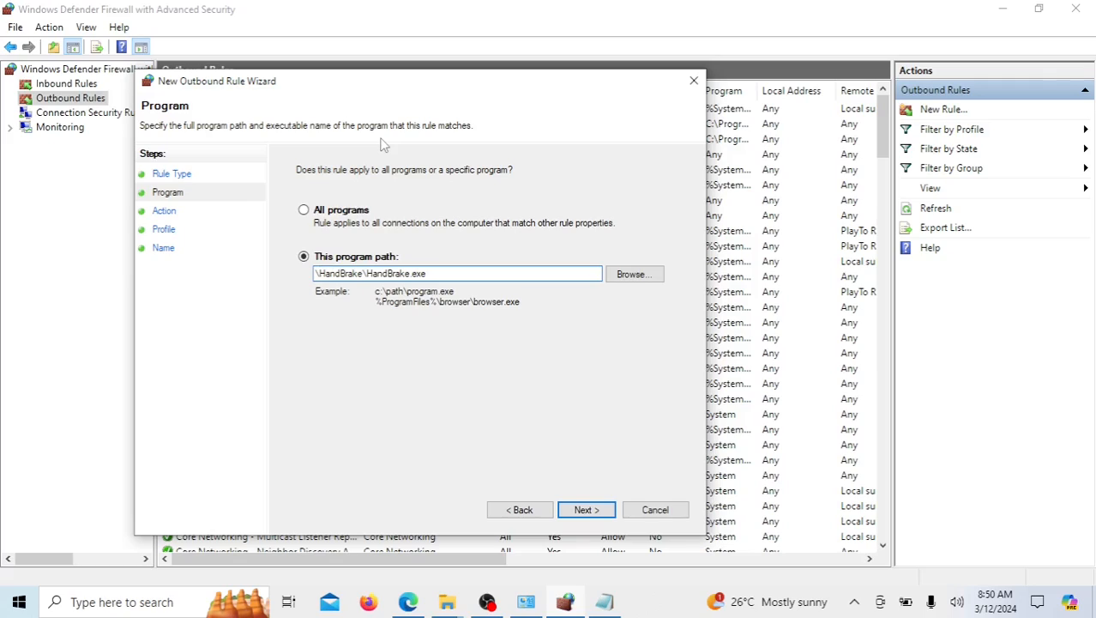
text(C:\Program Files\HandBrake\HandBrake.exe)
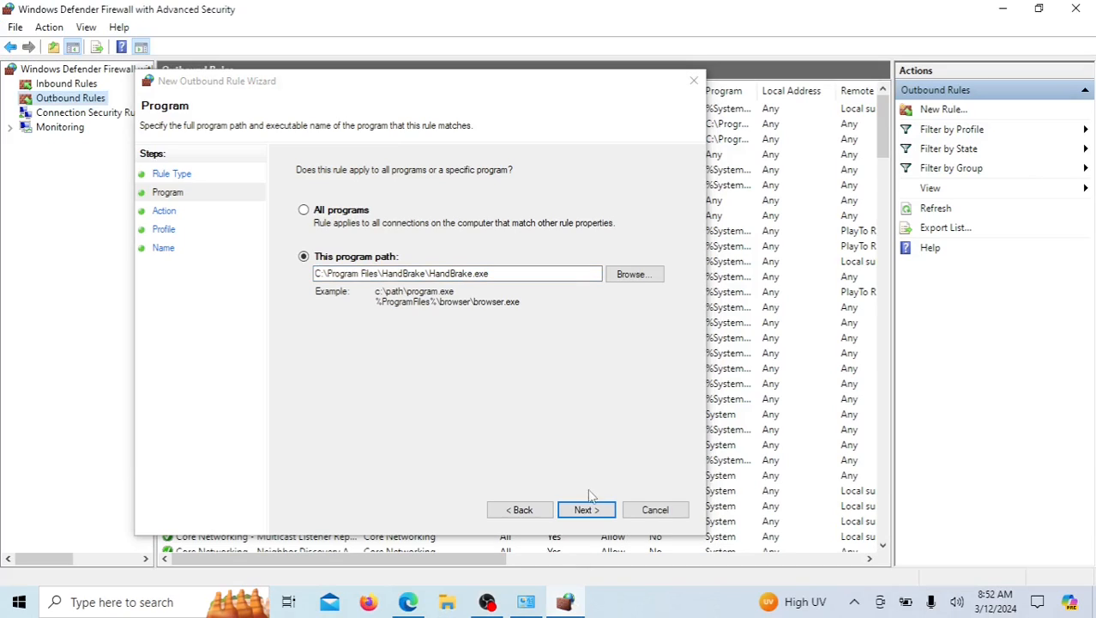
click(587, 508)
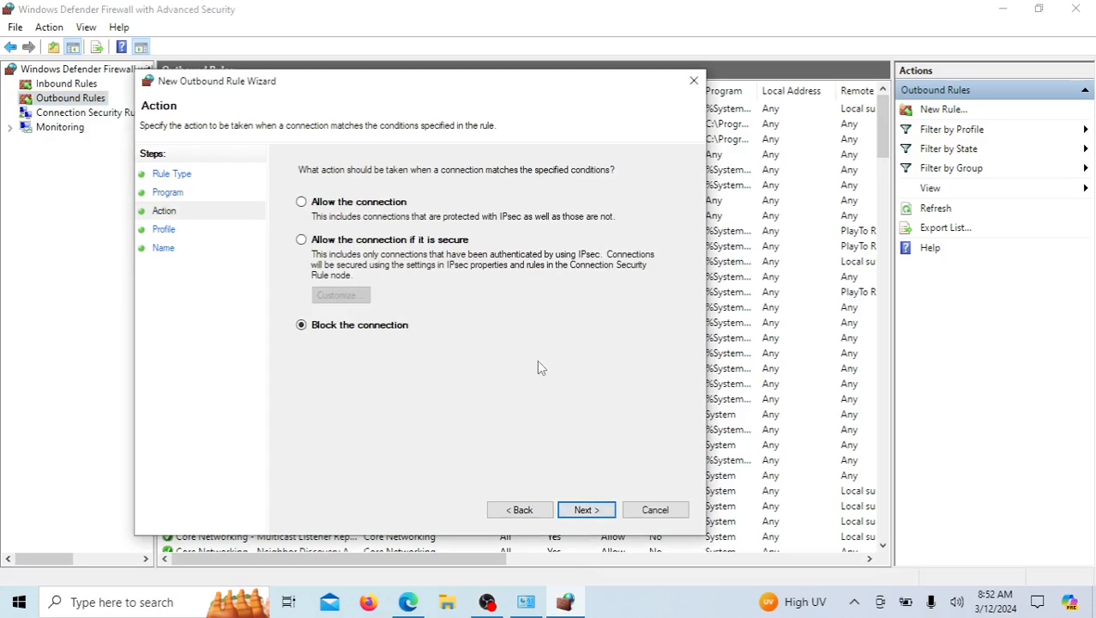
mouse_move(343, 309)
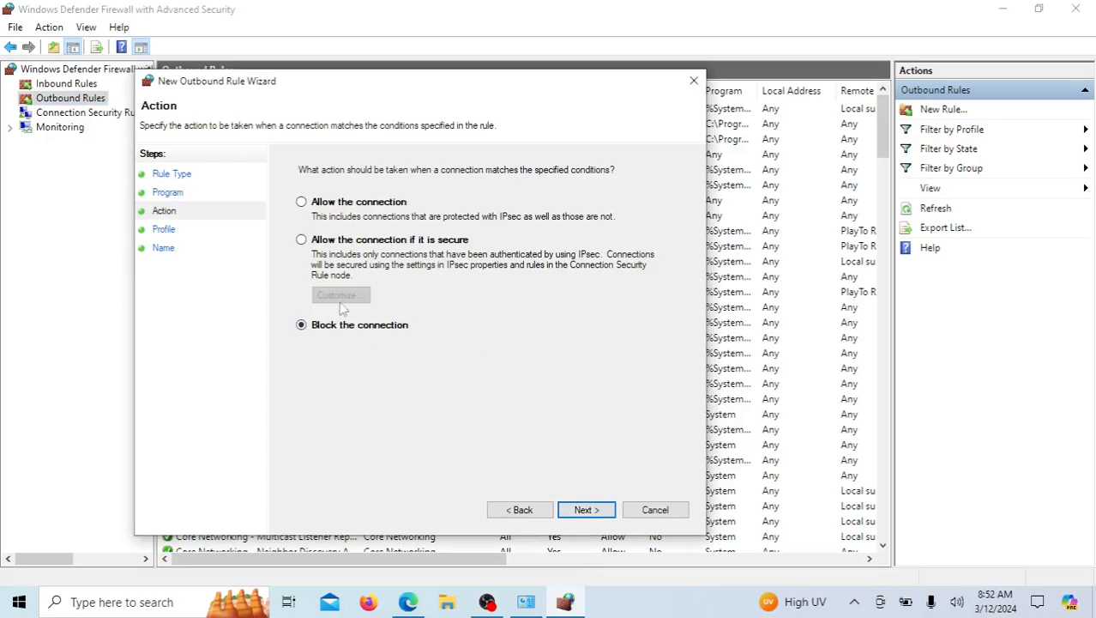
mouse_move(591, 477)
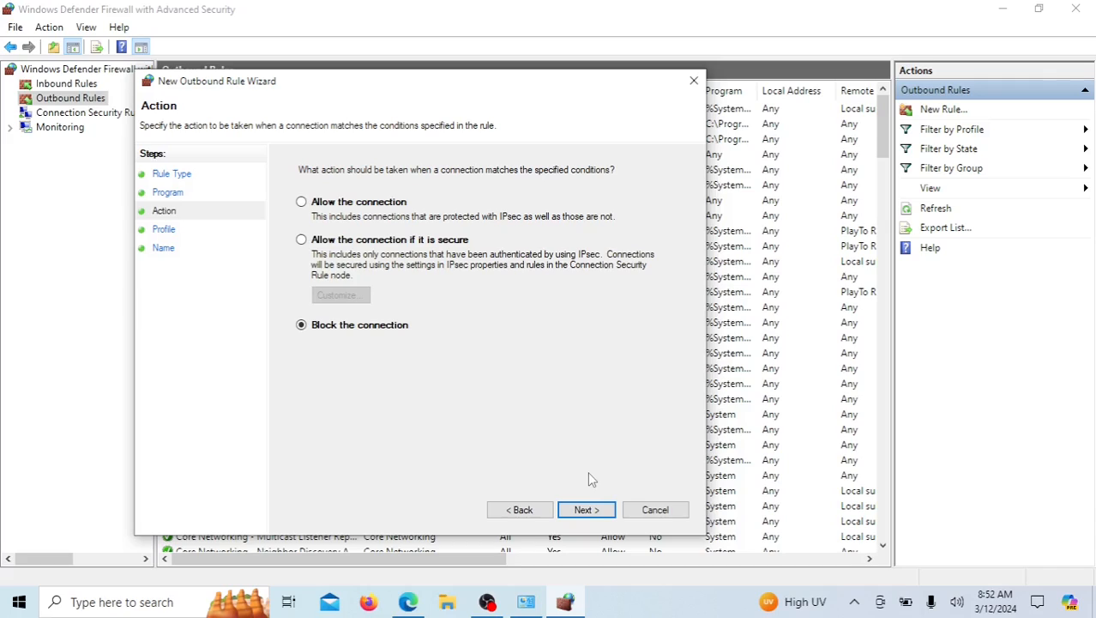
Step: Keep 'Block the connection' and advance to the Profile step
click(586, 508)
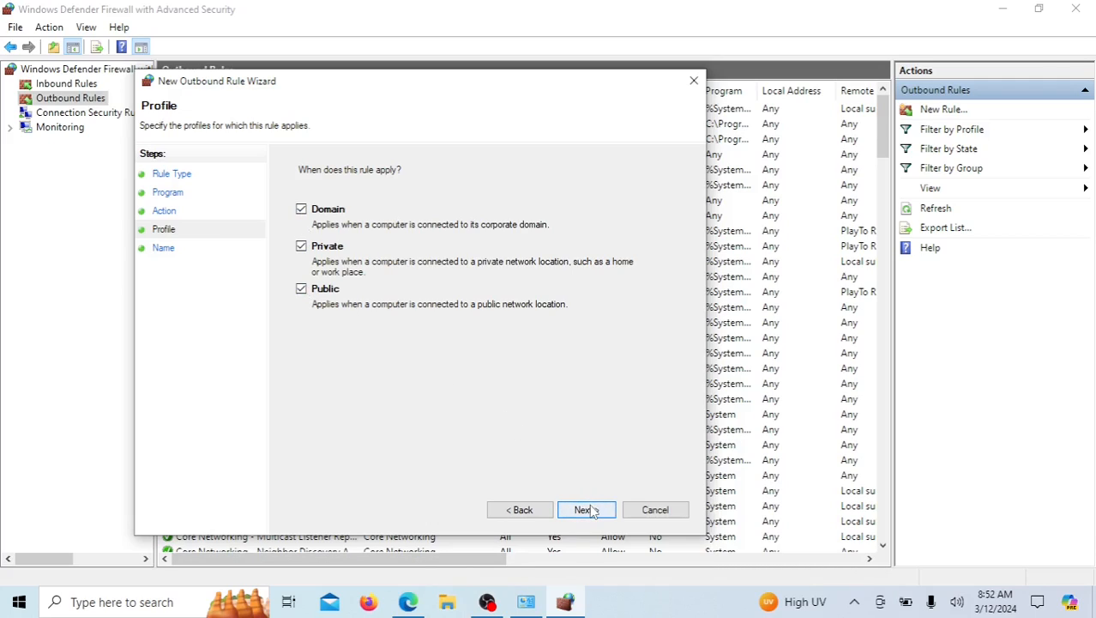
Step: Accept all profiles, name the rule 'Black HandBrake' and finish the wizard
click(583, 508)
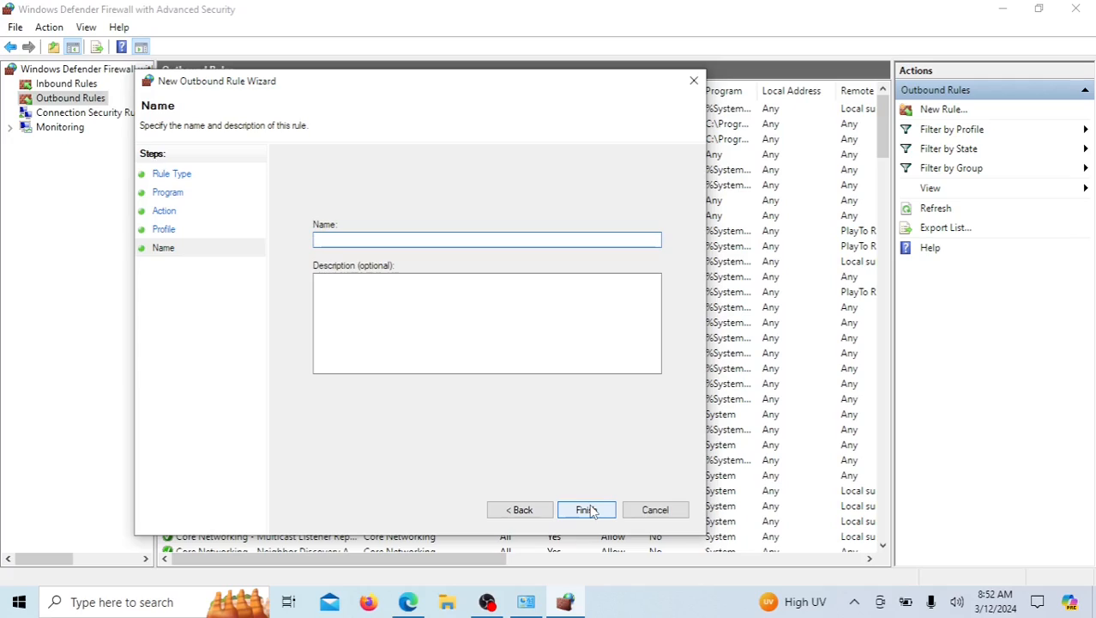
text(Black)
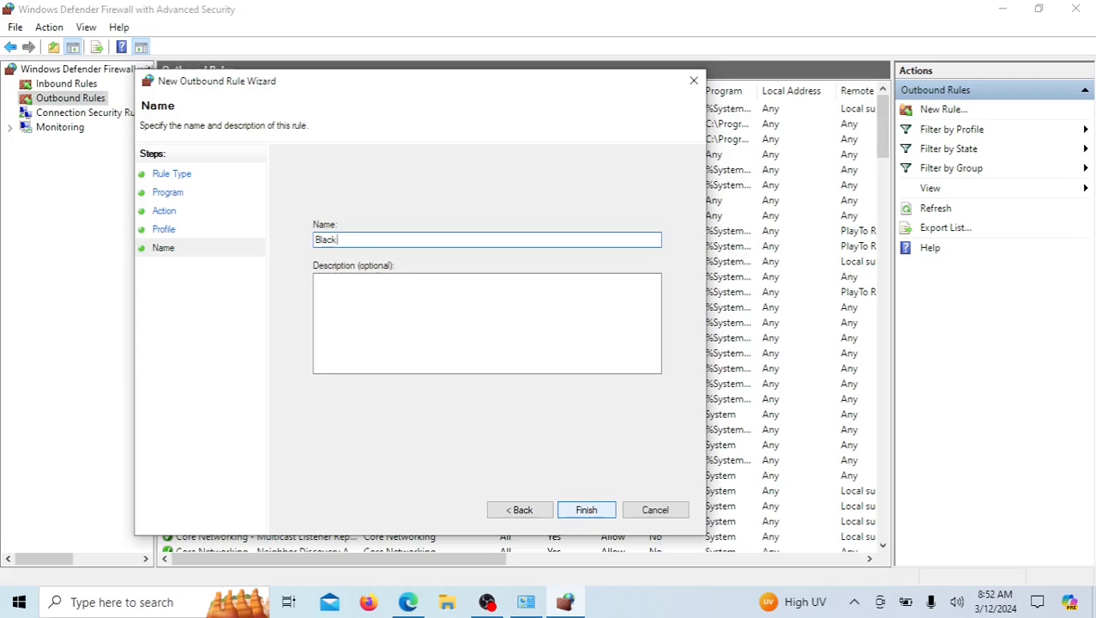
text(Han)
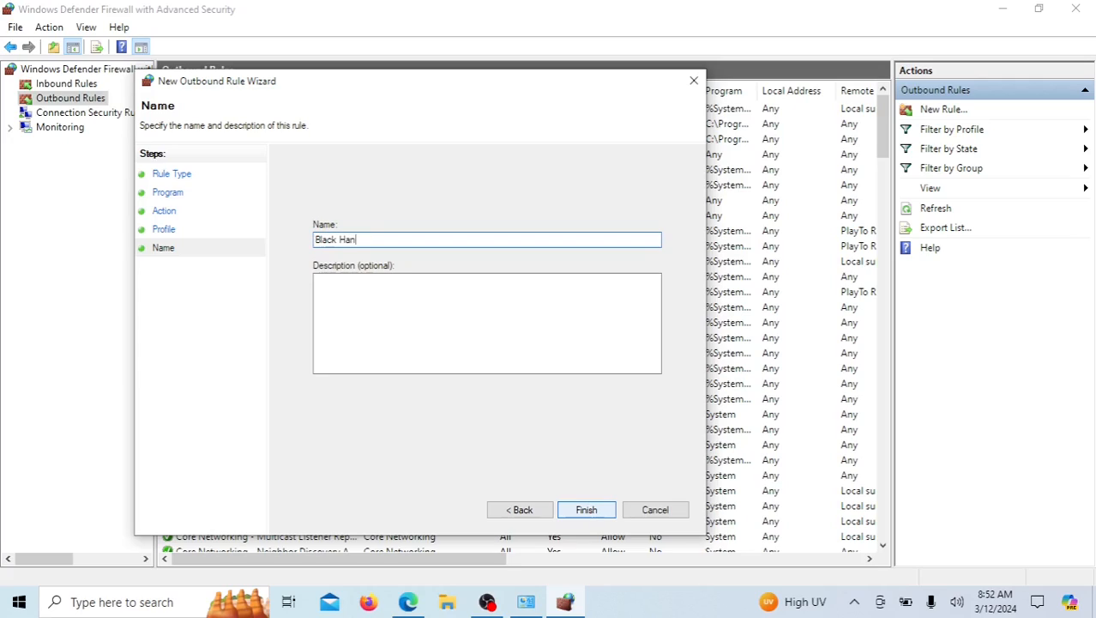
text(d)
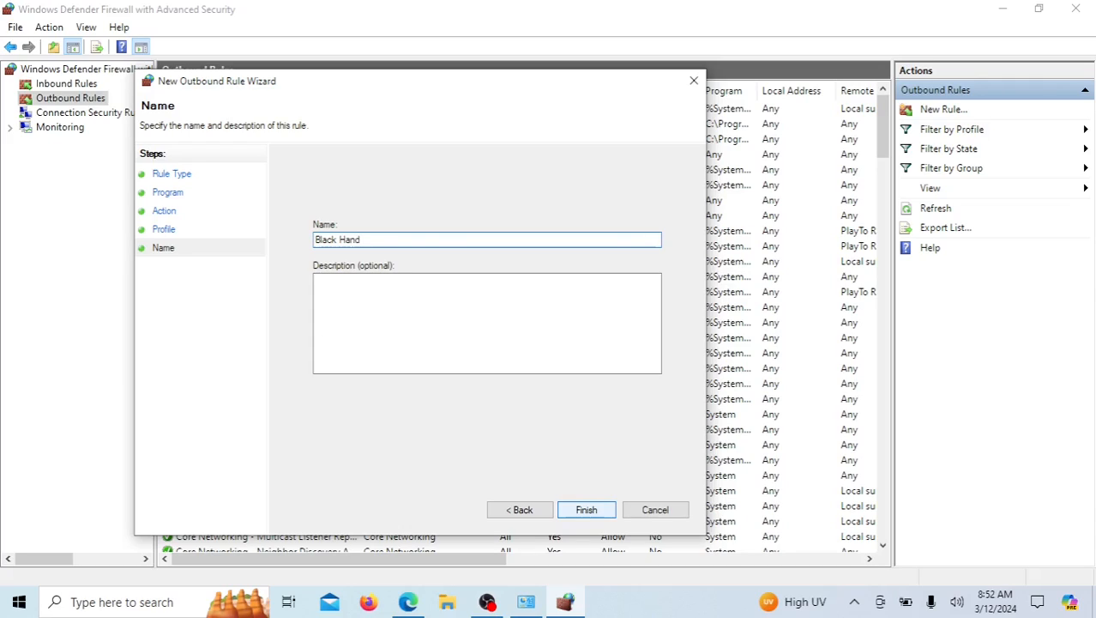
text(Bra)
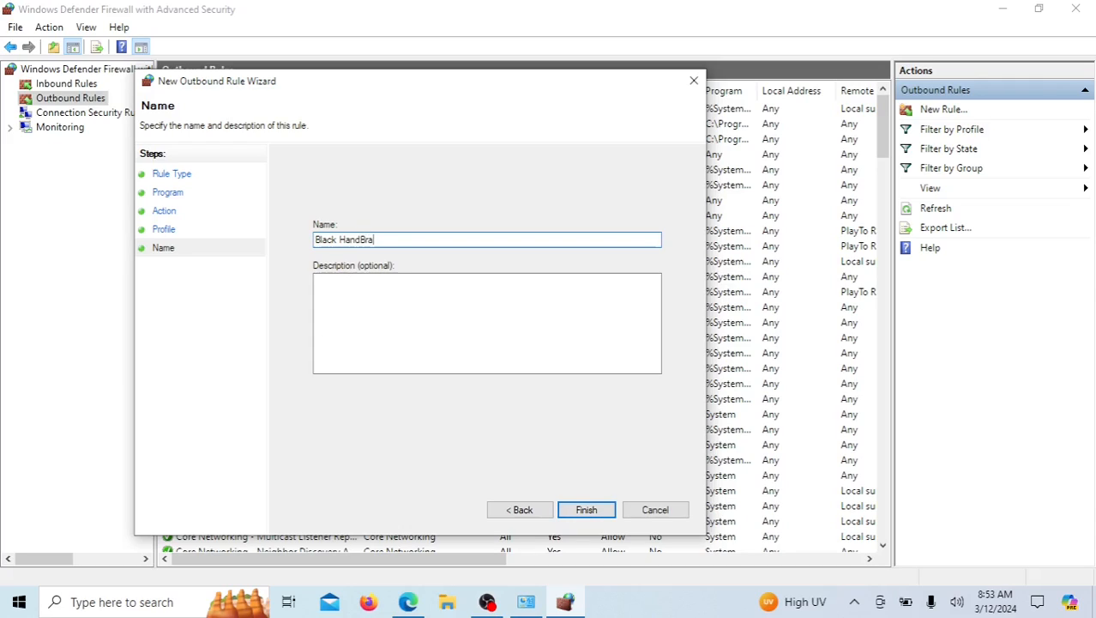
text(ke)
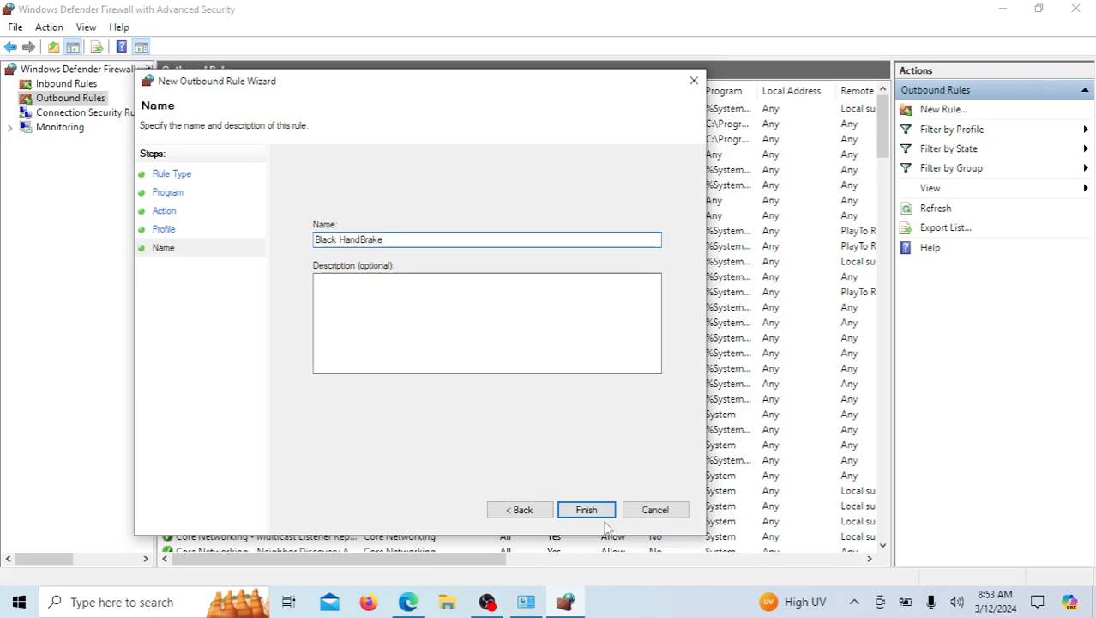
click(586, 509)
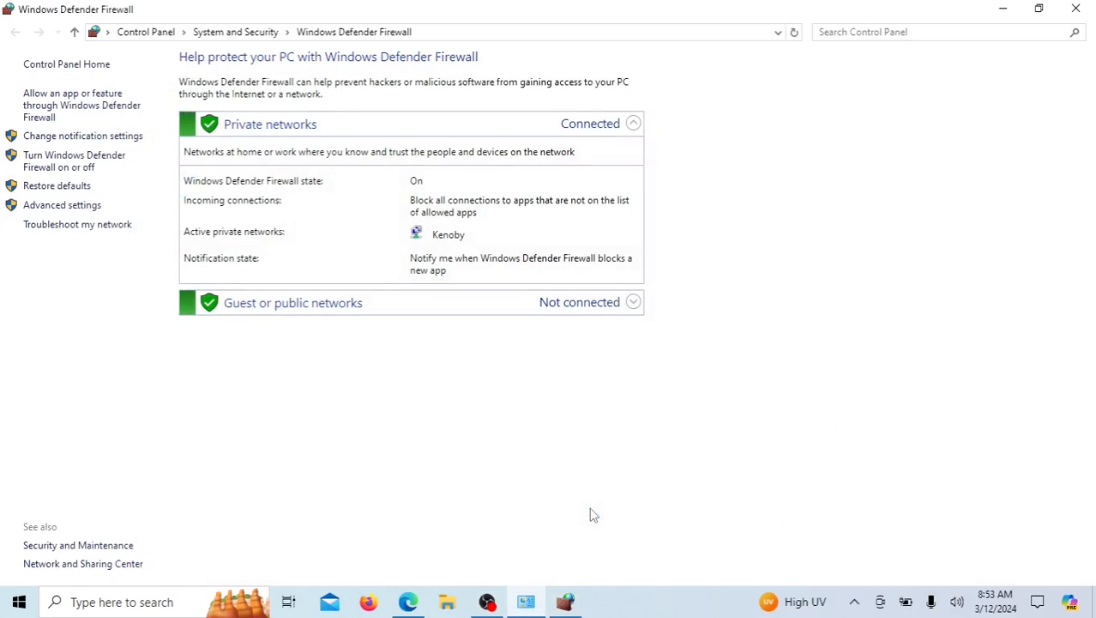
mouse_move(398, 347)
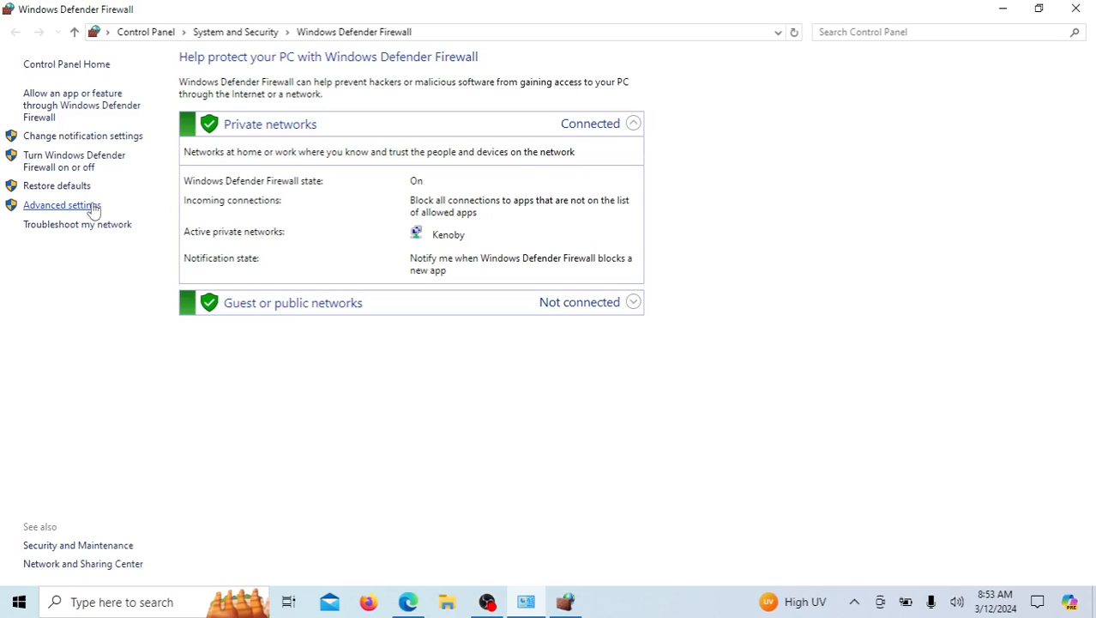
Step: Return to Advanced settings and show Outbound Rules with Black HandBrake at the top
click(62, 204)
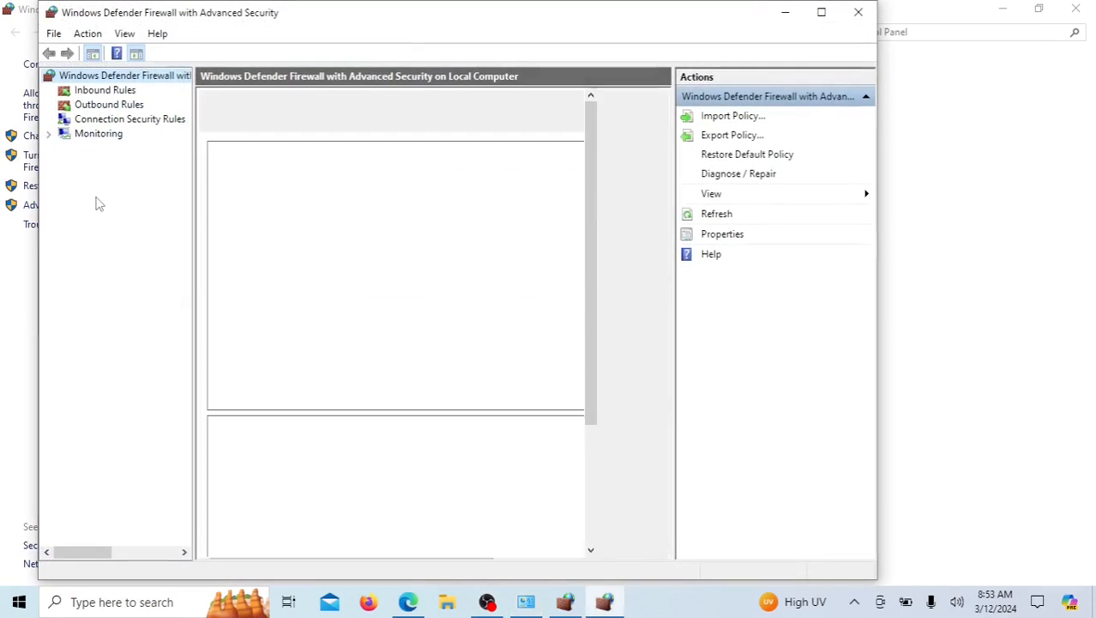
click(109, 104)
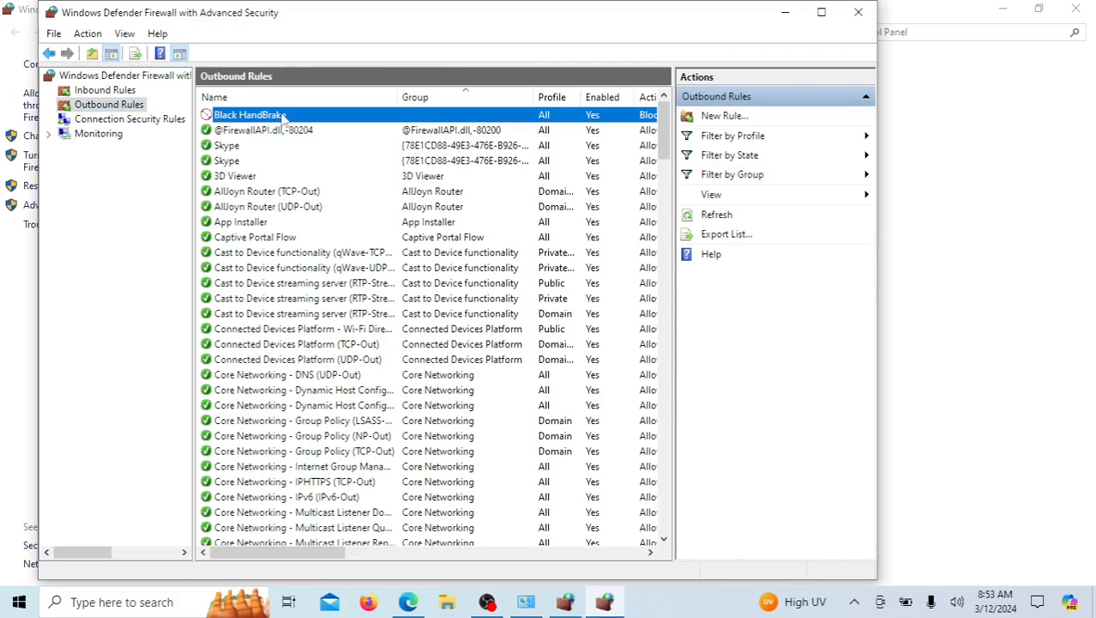
Step: Disable the Black HandBrake outbound rule so Enabled shows No
click(250, 113)
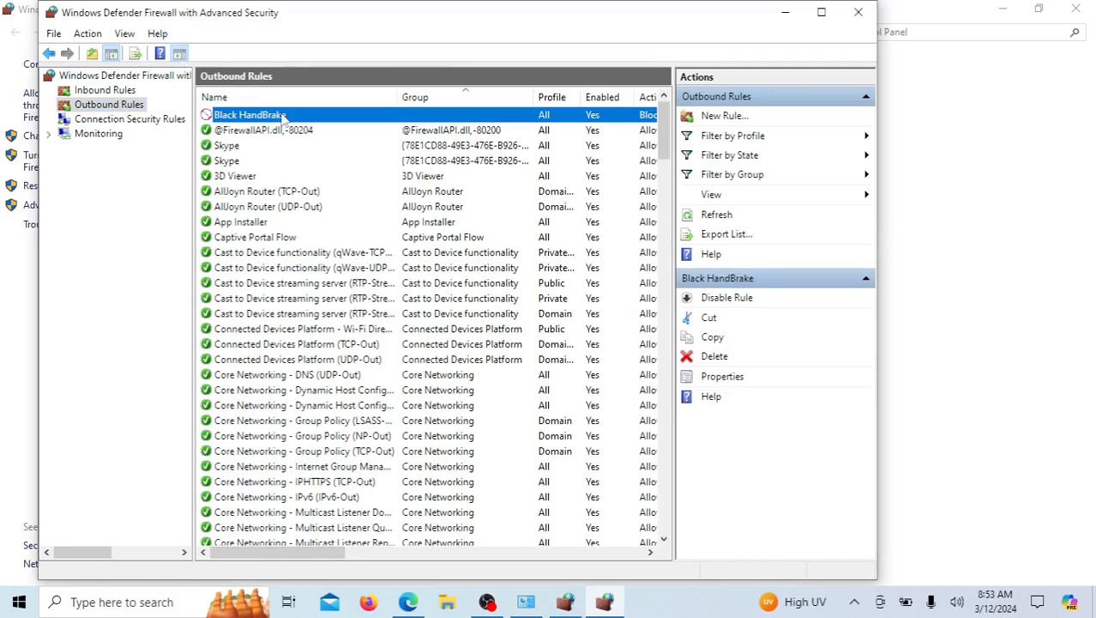
mouse_move(310, 113)
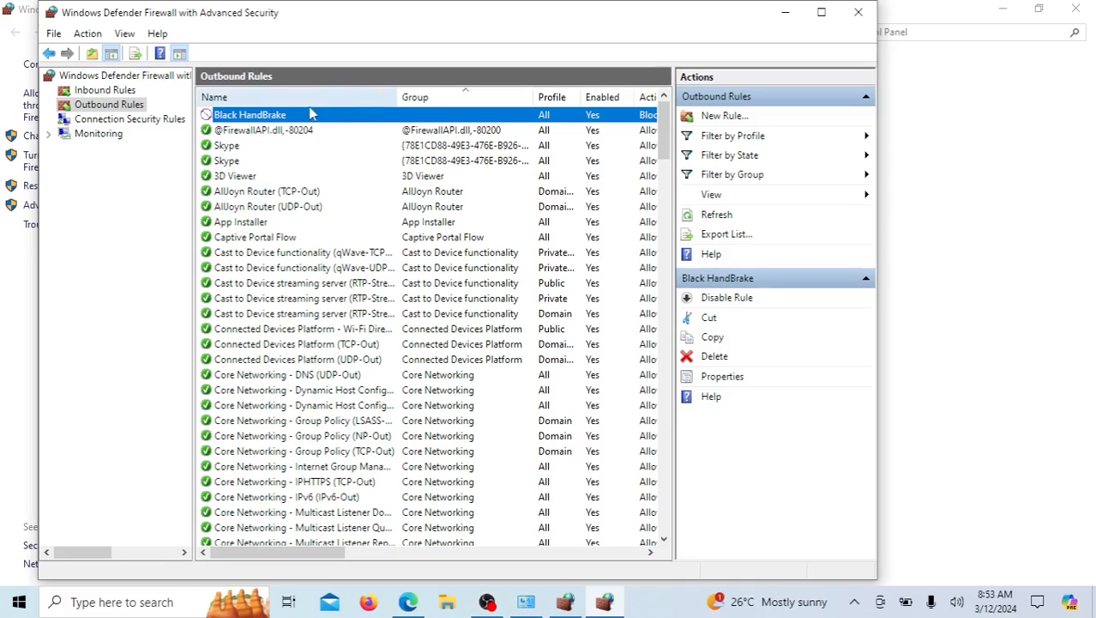
right_click(251, 113)
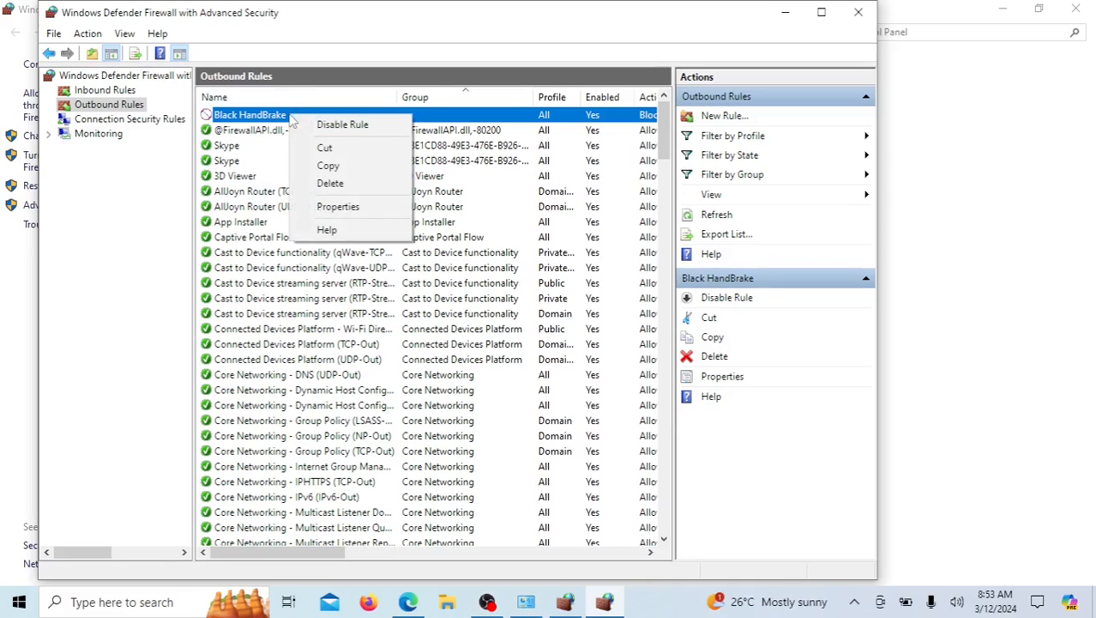
mouse_move(343, 123)
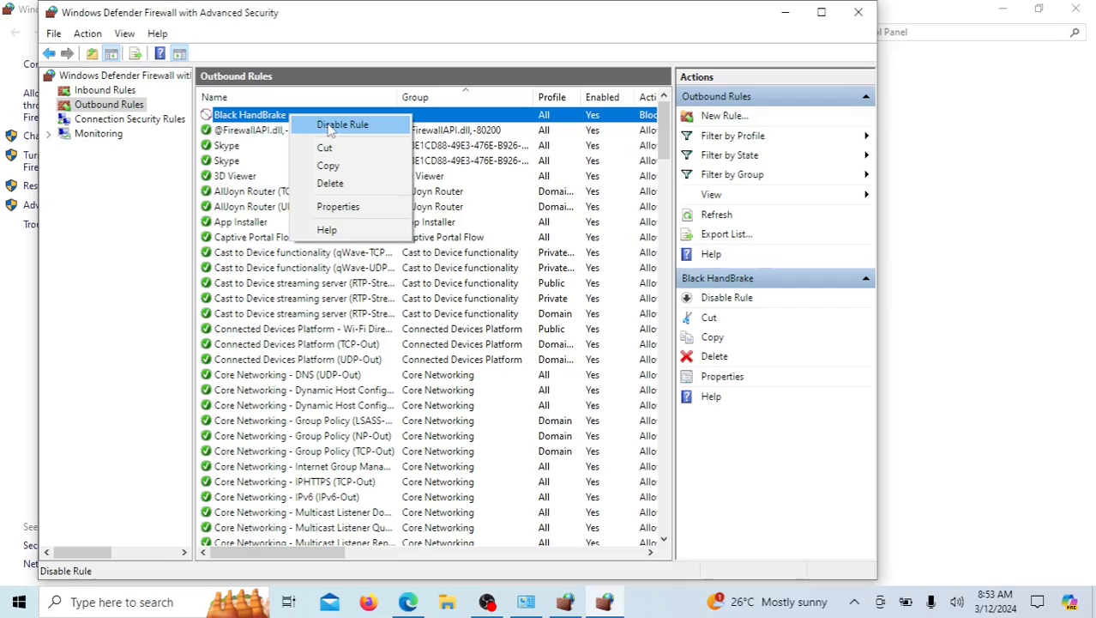
click(341, 124)
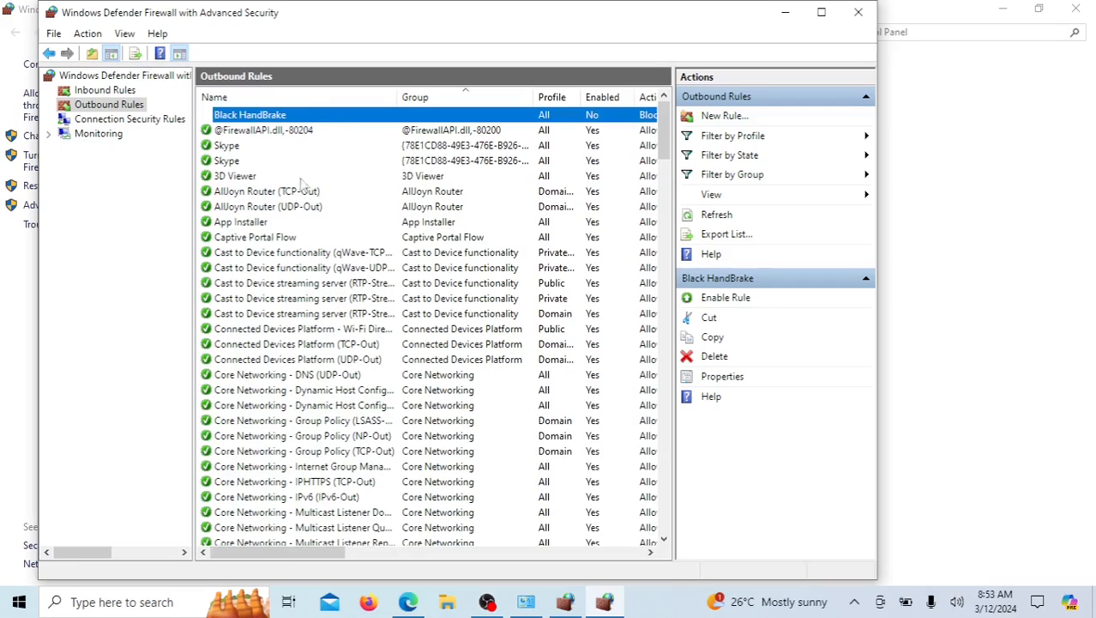
click(235, 175)
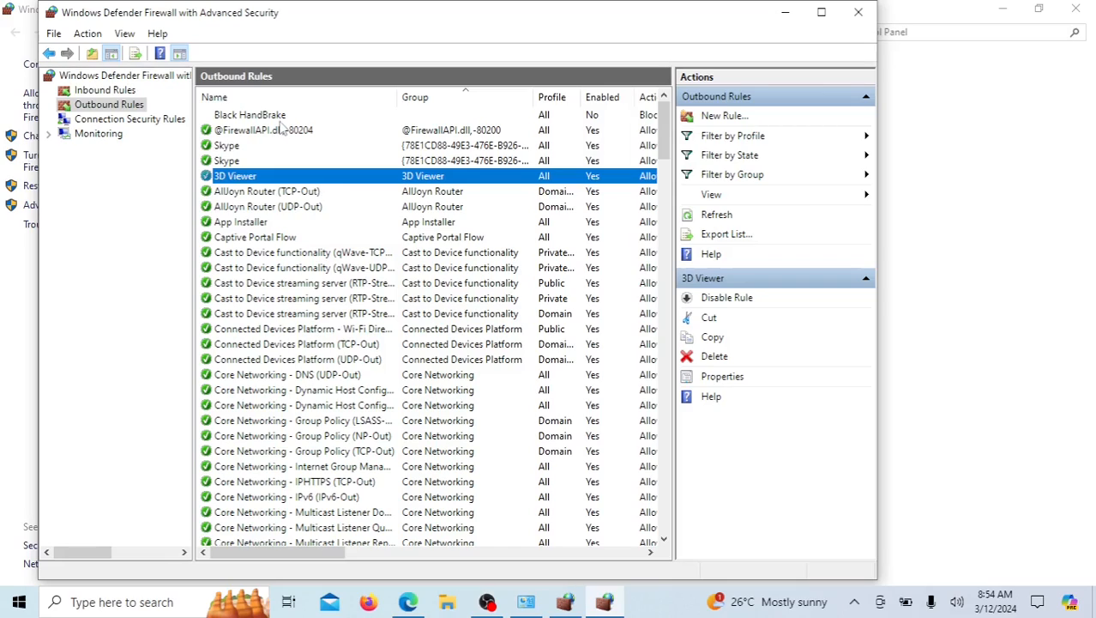
Step: Delete the Black HandBrake rule and confirm with Yes
click(250, 113)
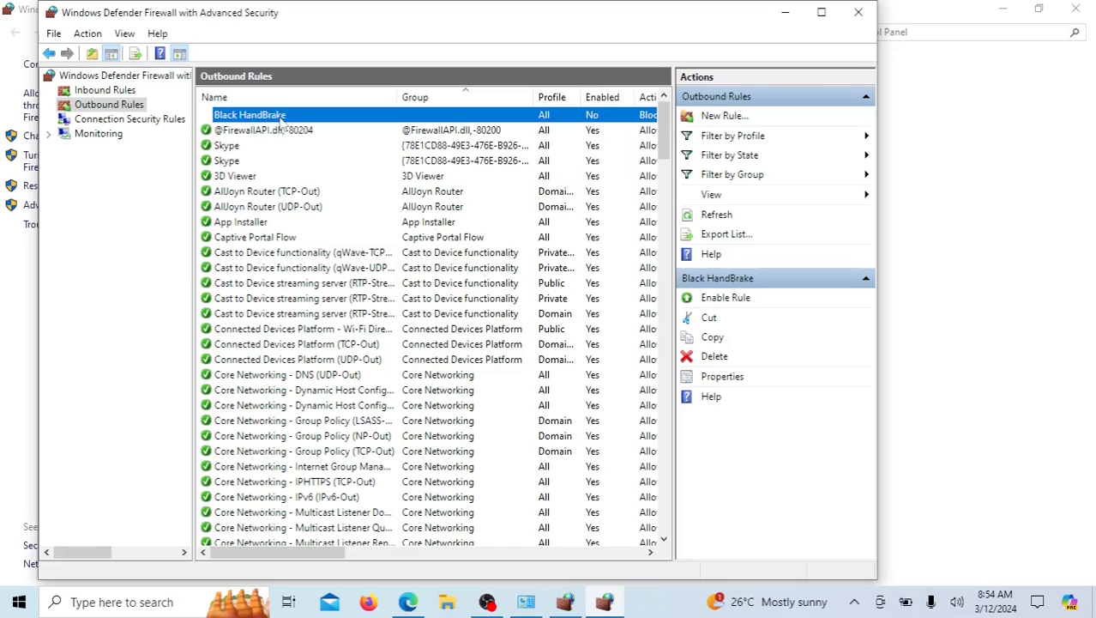
right_click(250, 113)
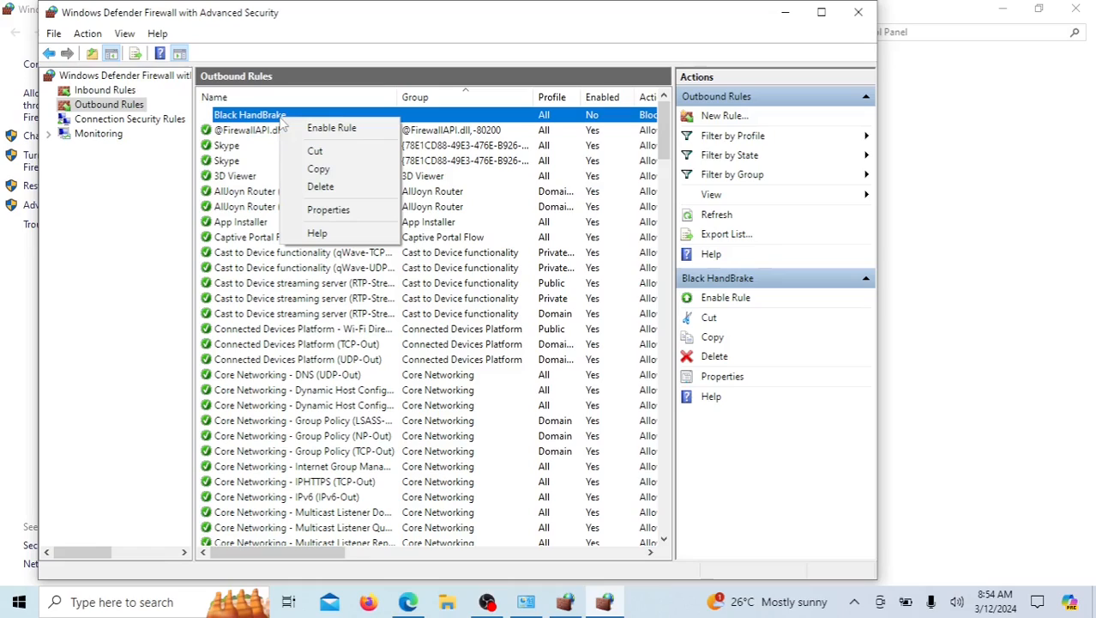
mouse_move(321, 187)
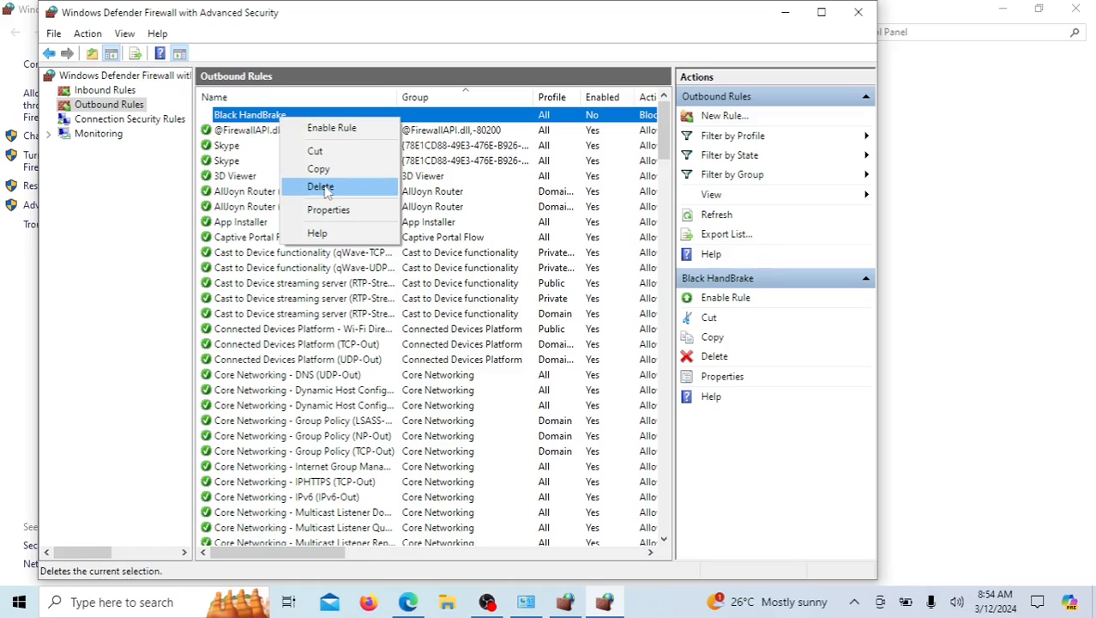
click(319, 185)
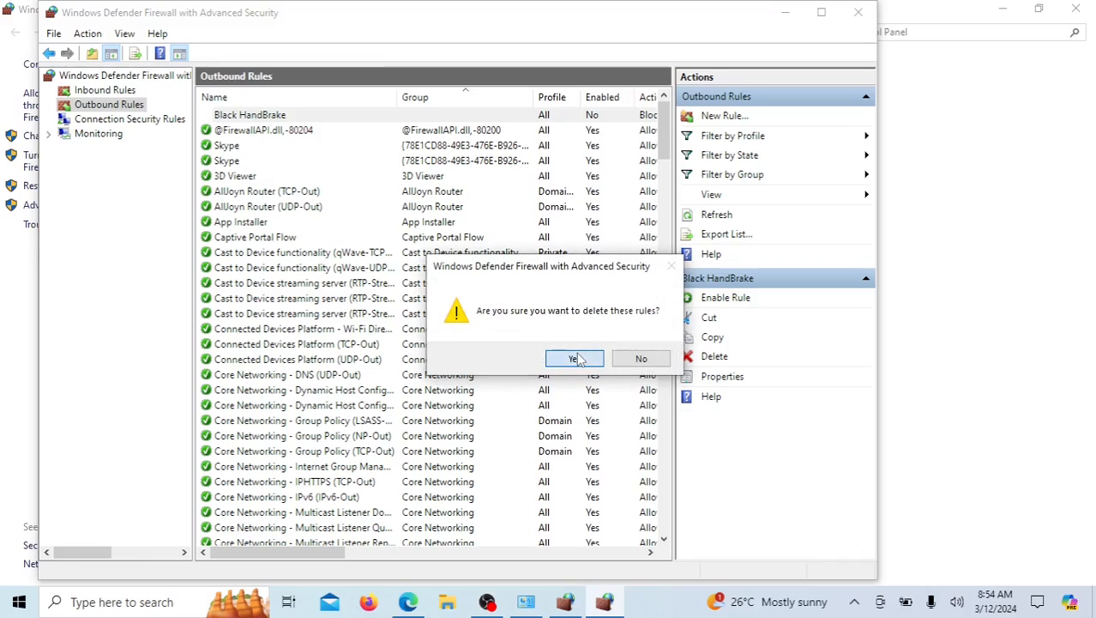
click(573, 359)
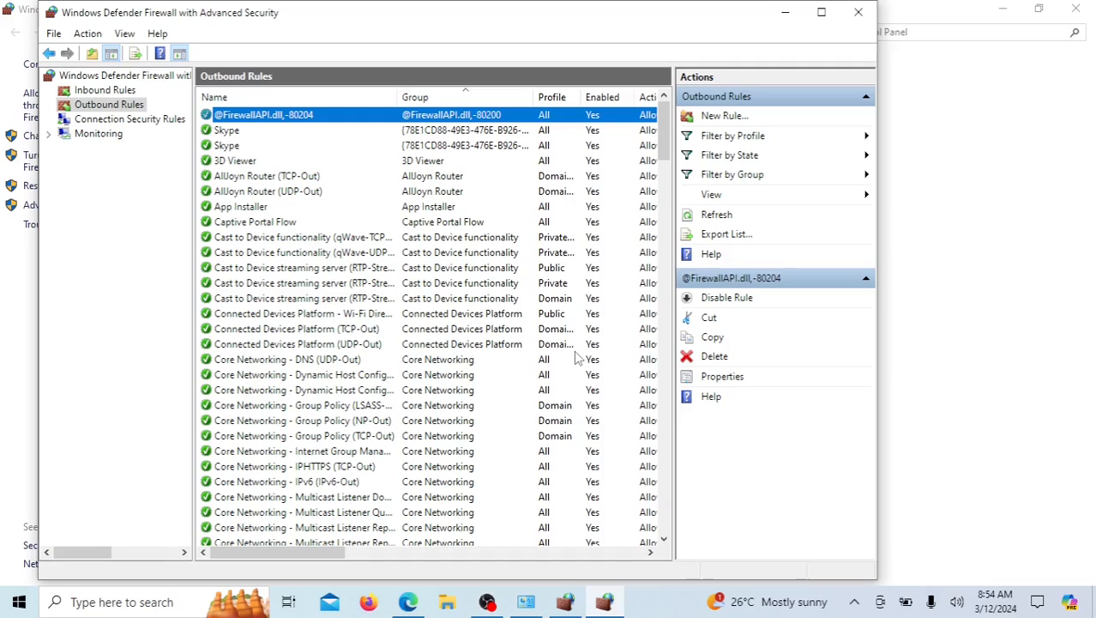
mouse_move(566, 397)
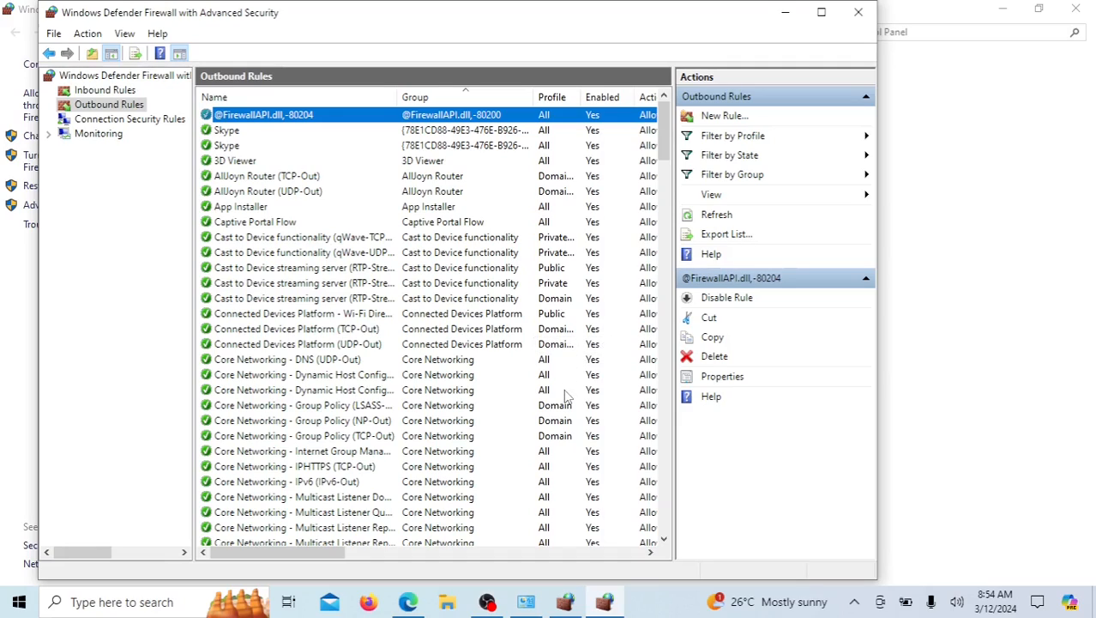
mouse_move(444, 273)
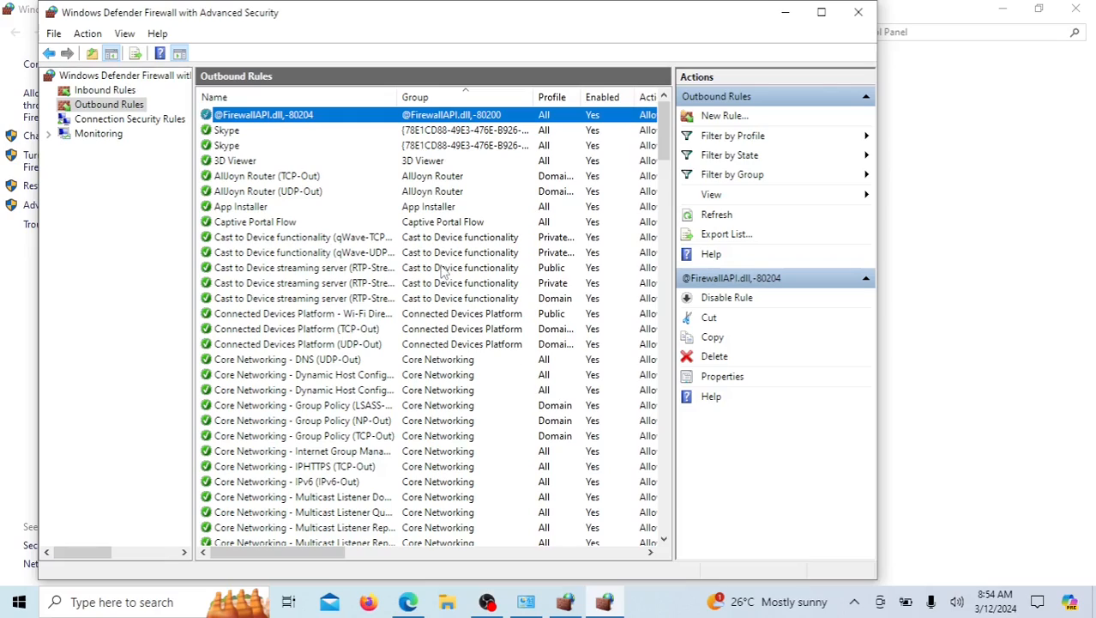